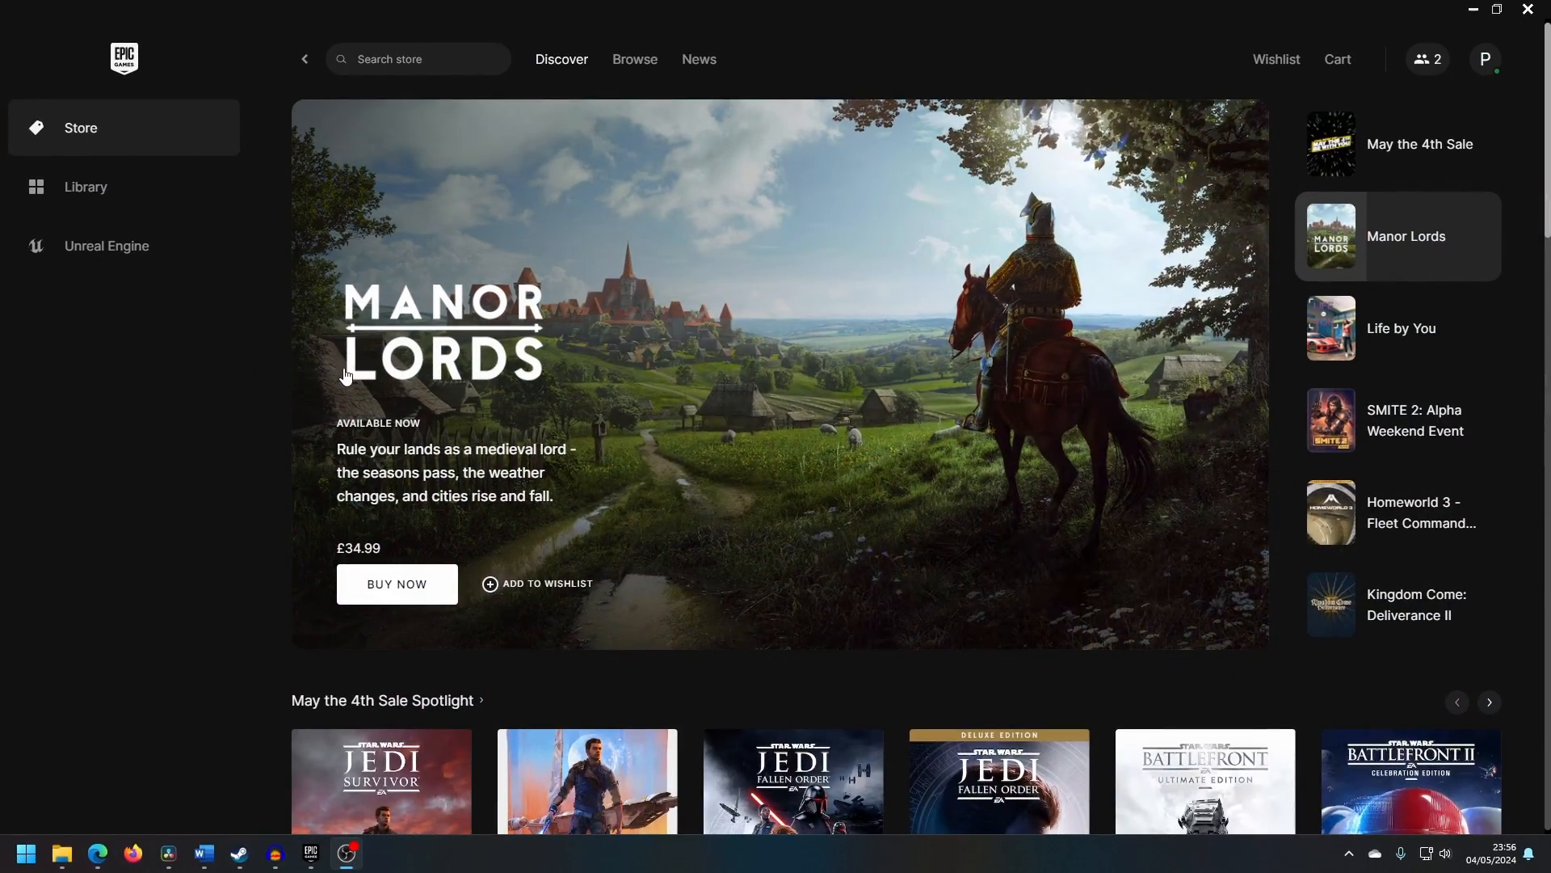
# Step: Browse the Store's Discover deals and free games, then switch to the Library of owned games
pyautogui.scroll(-3)
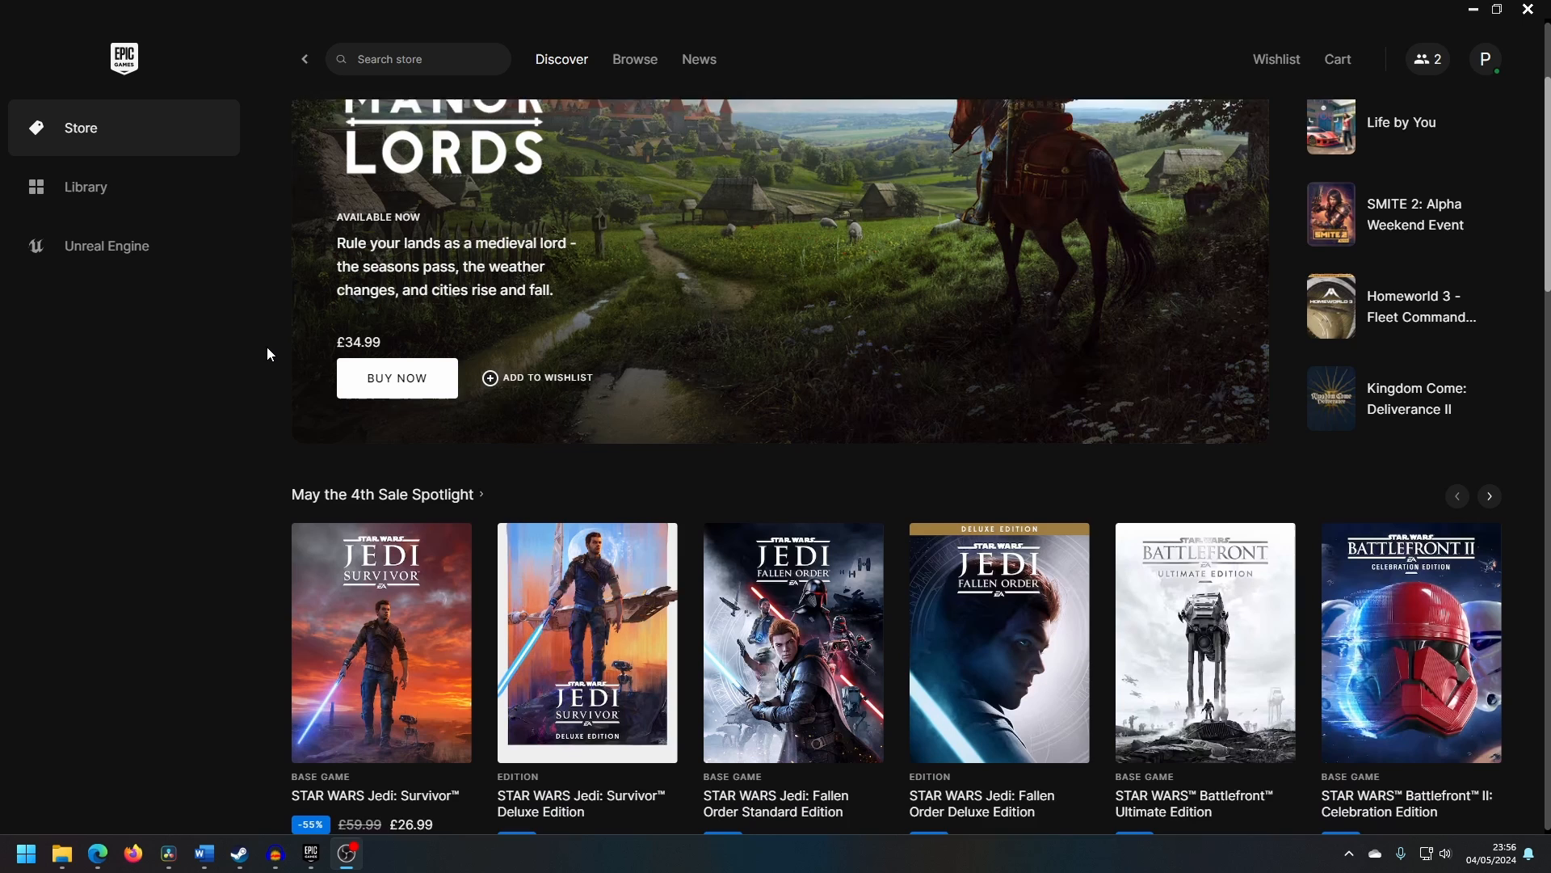
pyautogui.scroll(-3)
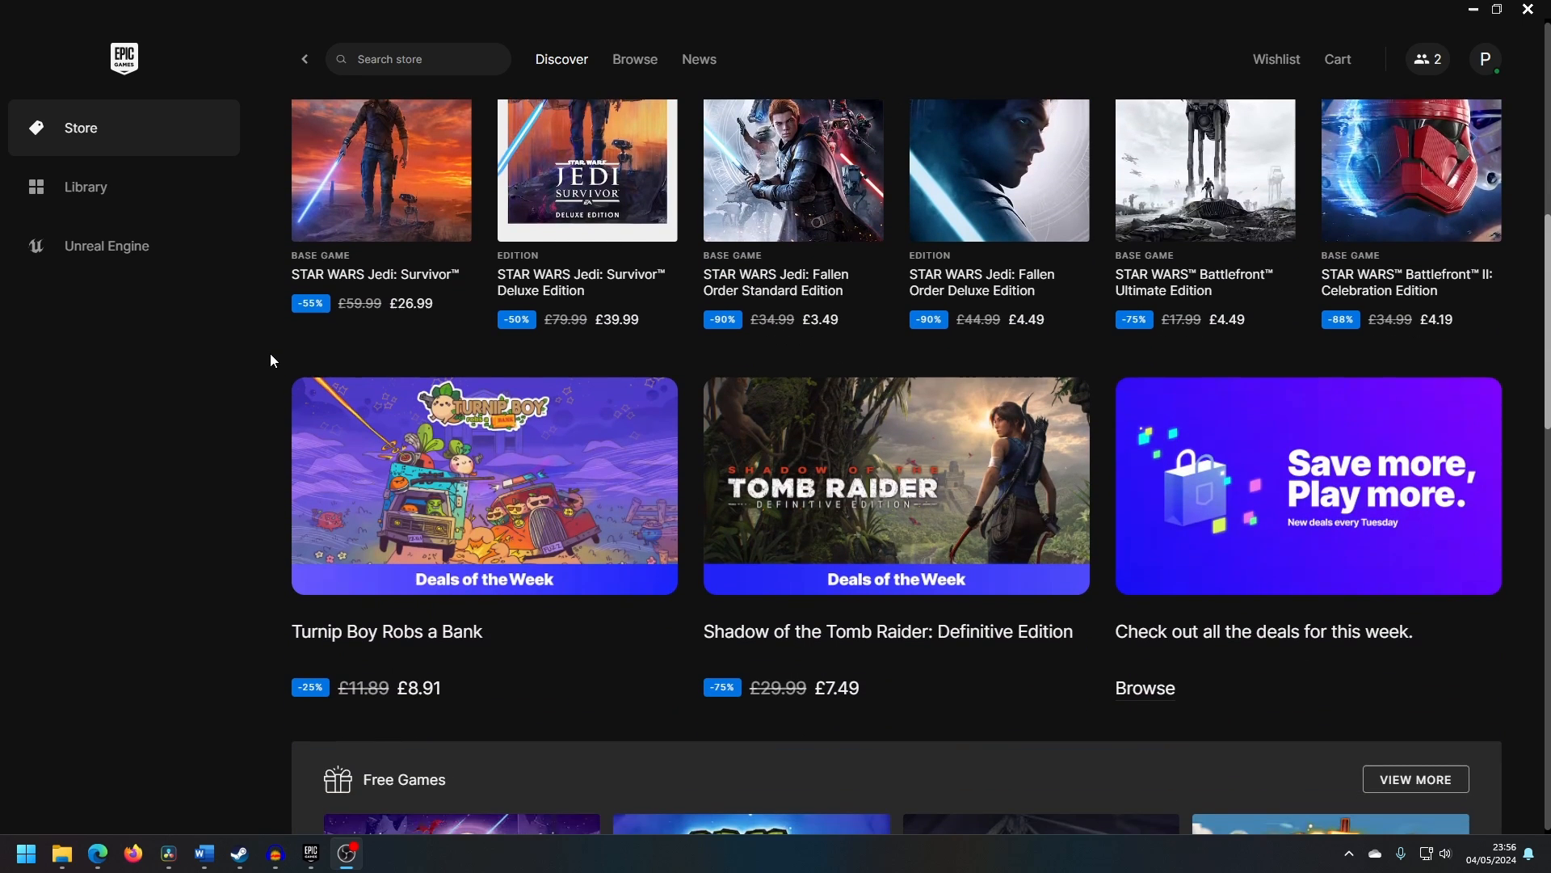
pyautogui.scroll(-3)
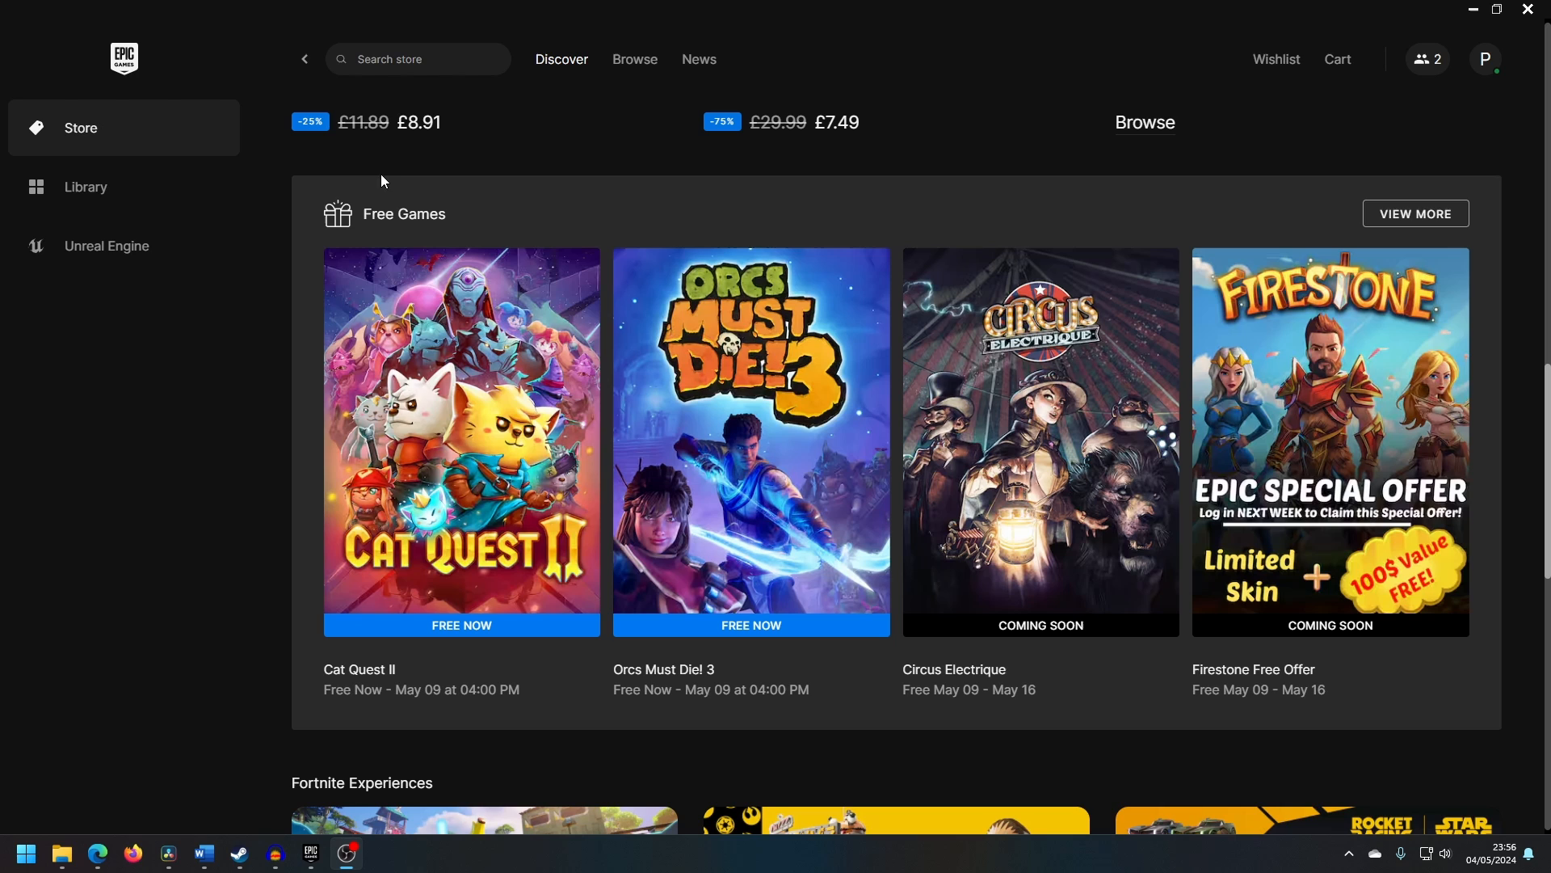
pyautogui.moveTo(483, 479)
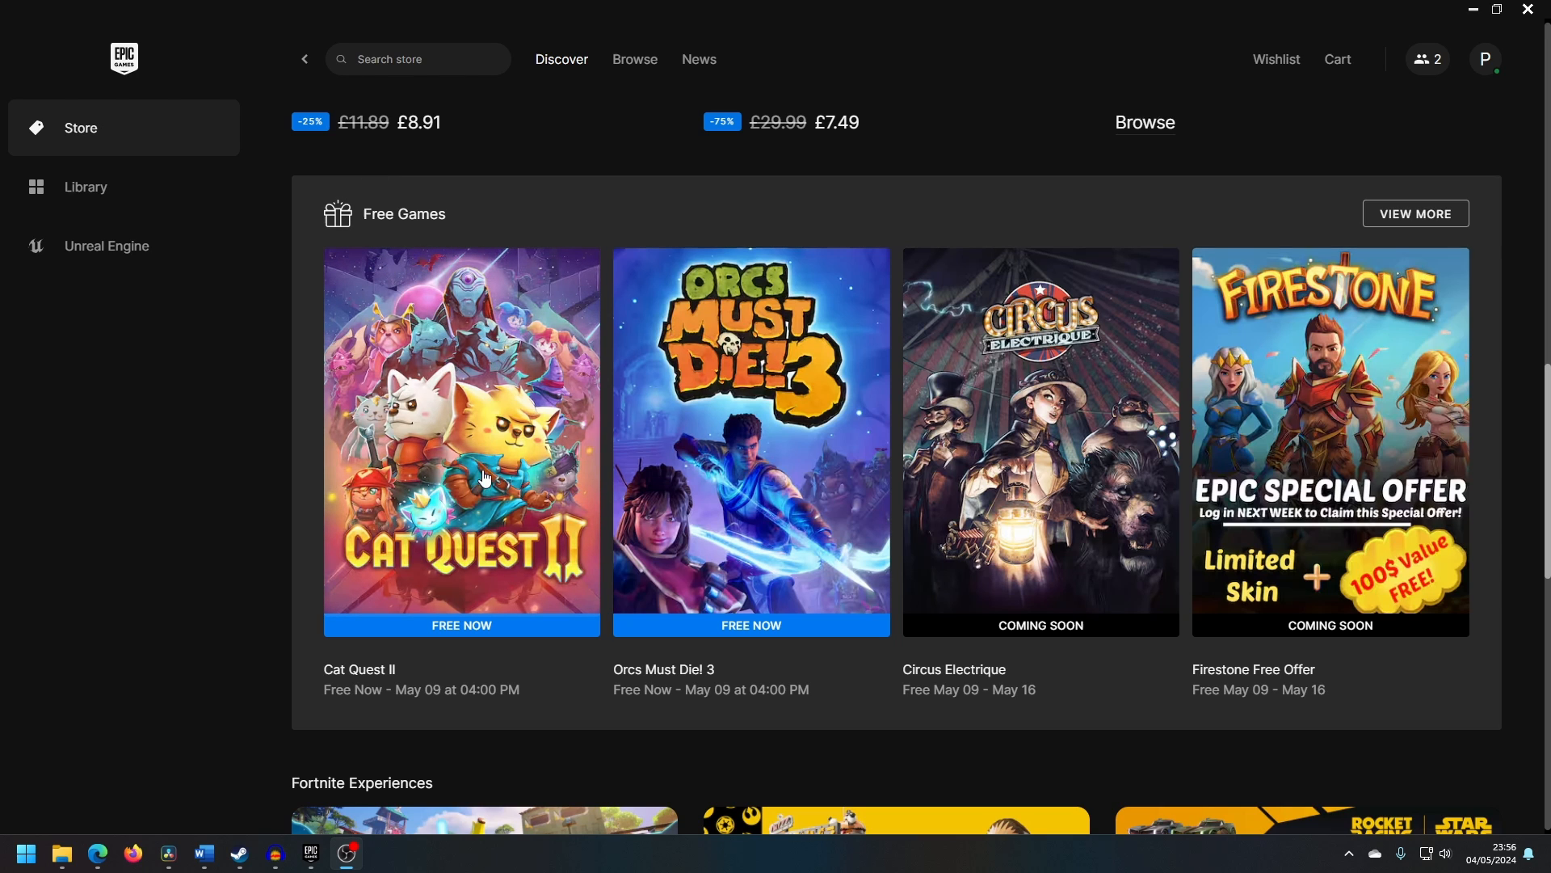
pyautogui.scroll(-3)
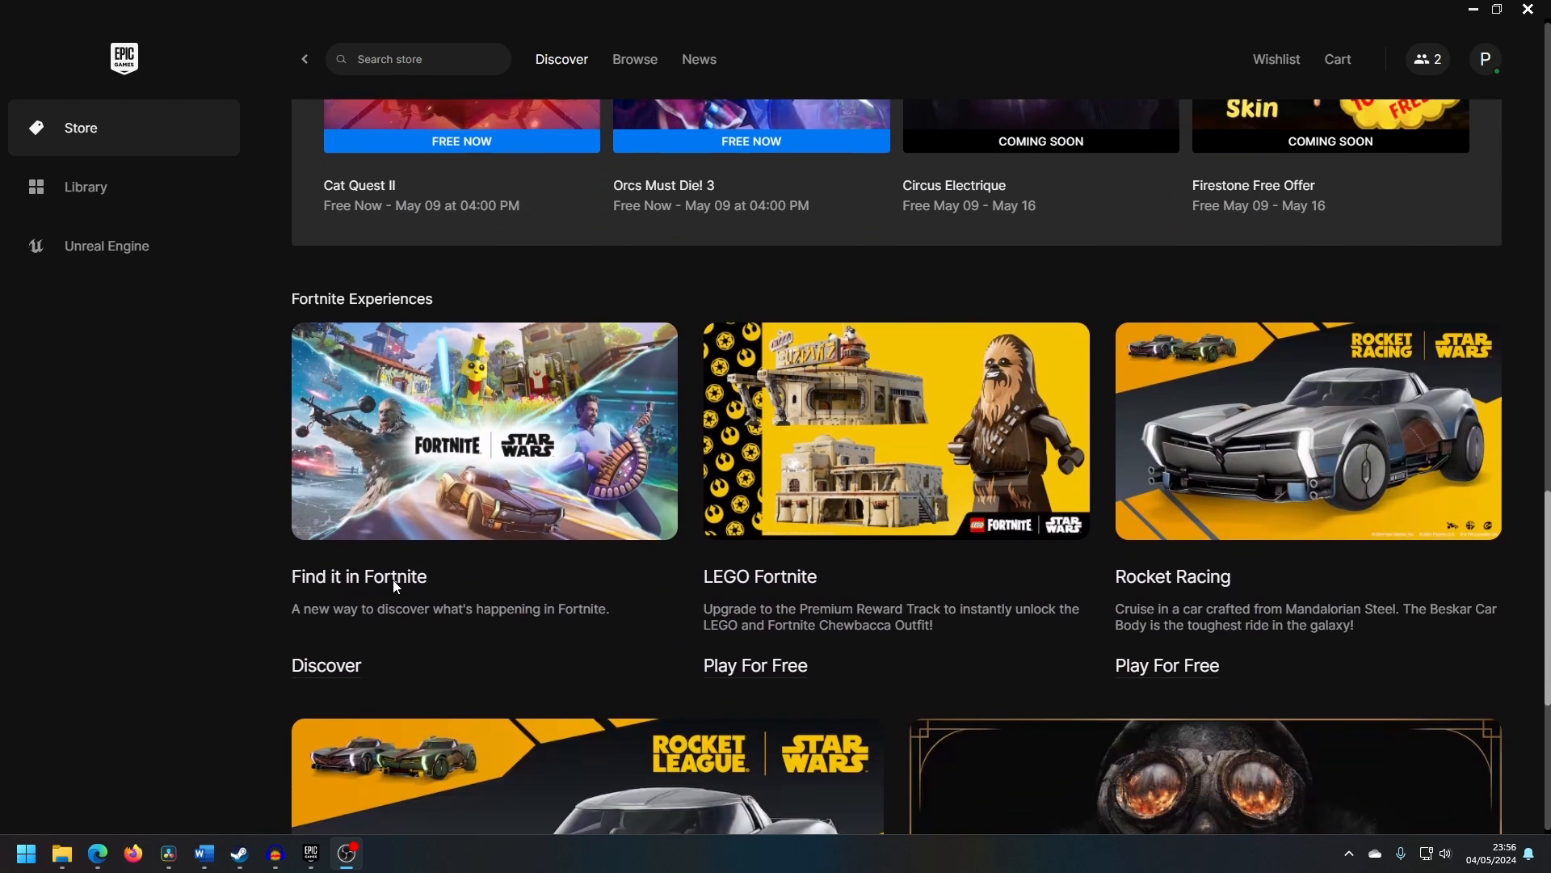
pyautogui.scroll(-3)
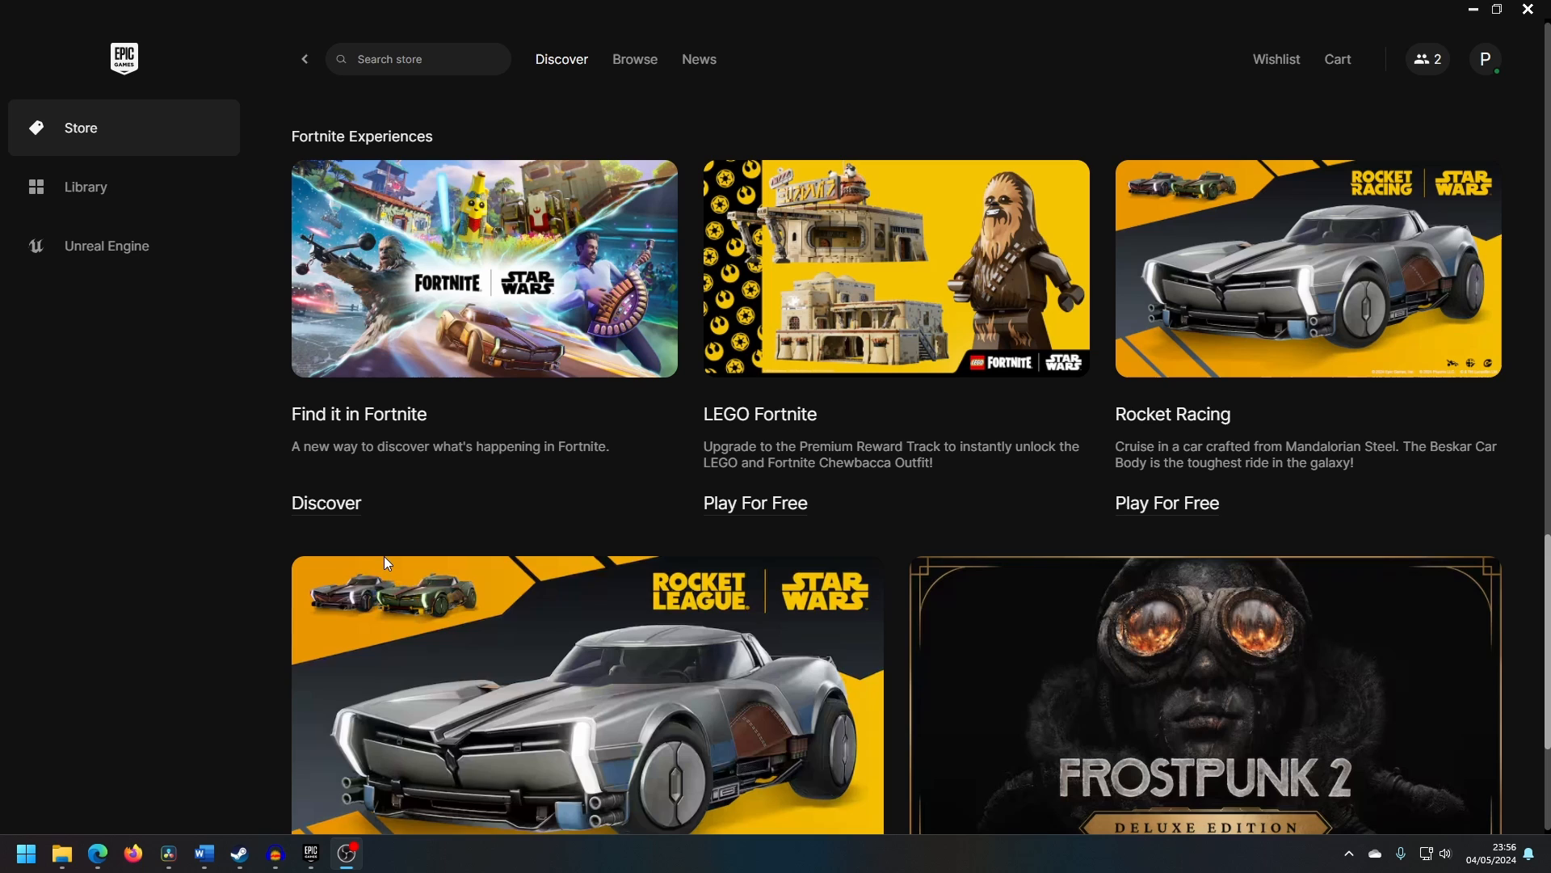
pyautogui.scroll(-3)
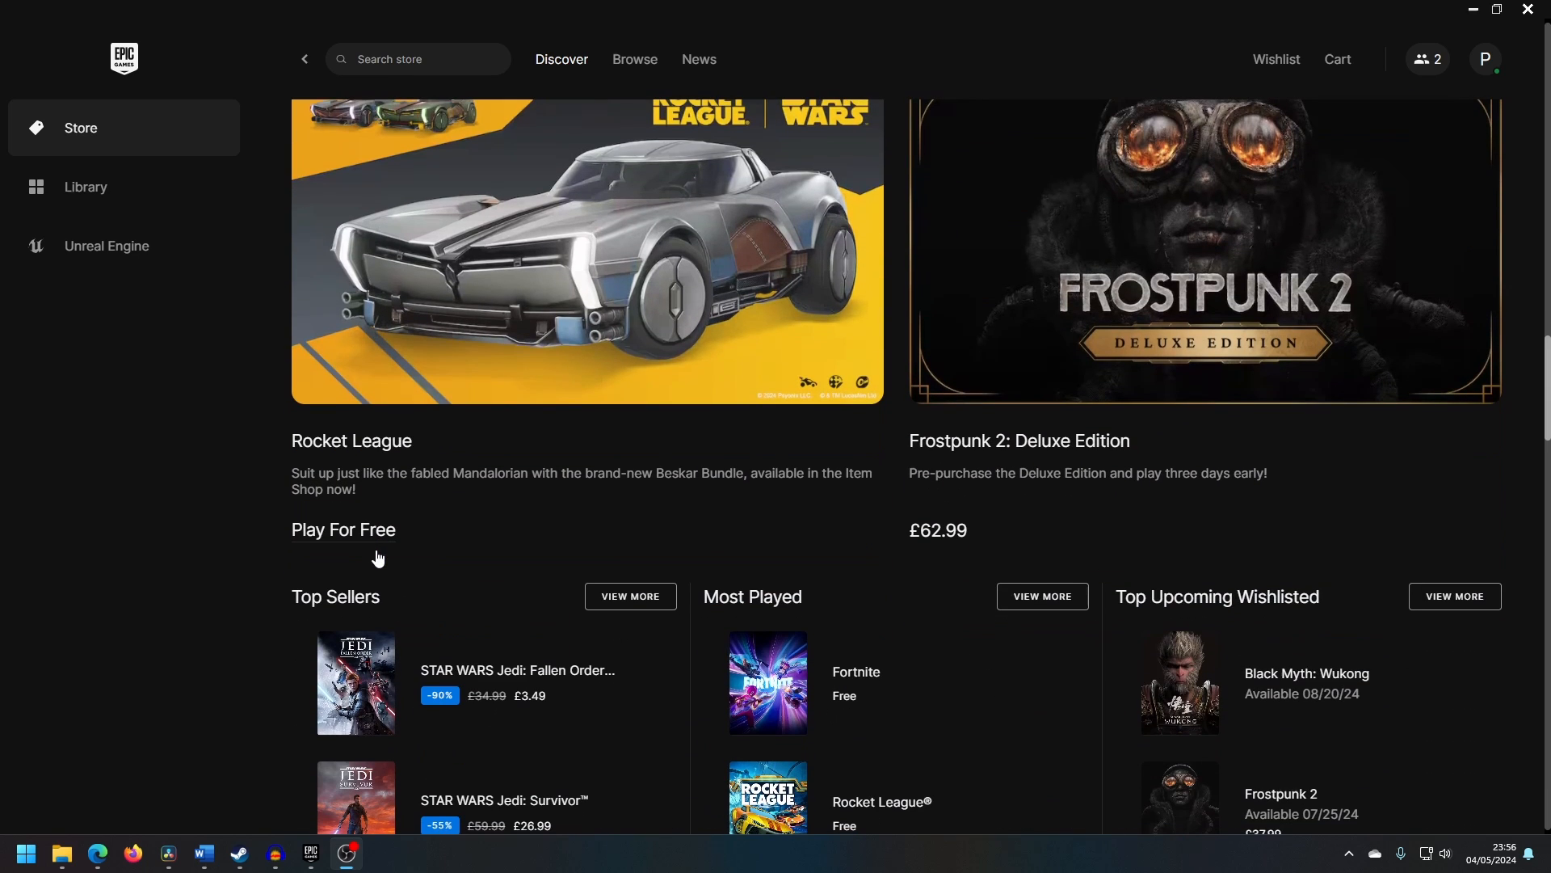
pyautogui.scroll(3)
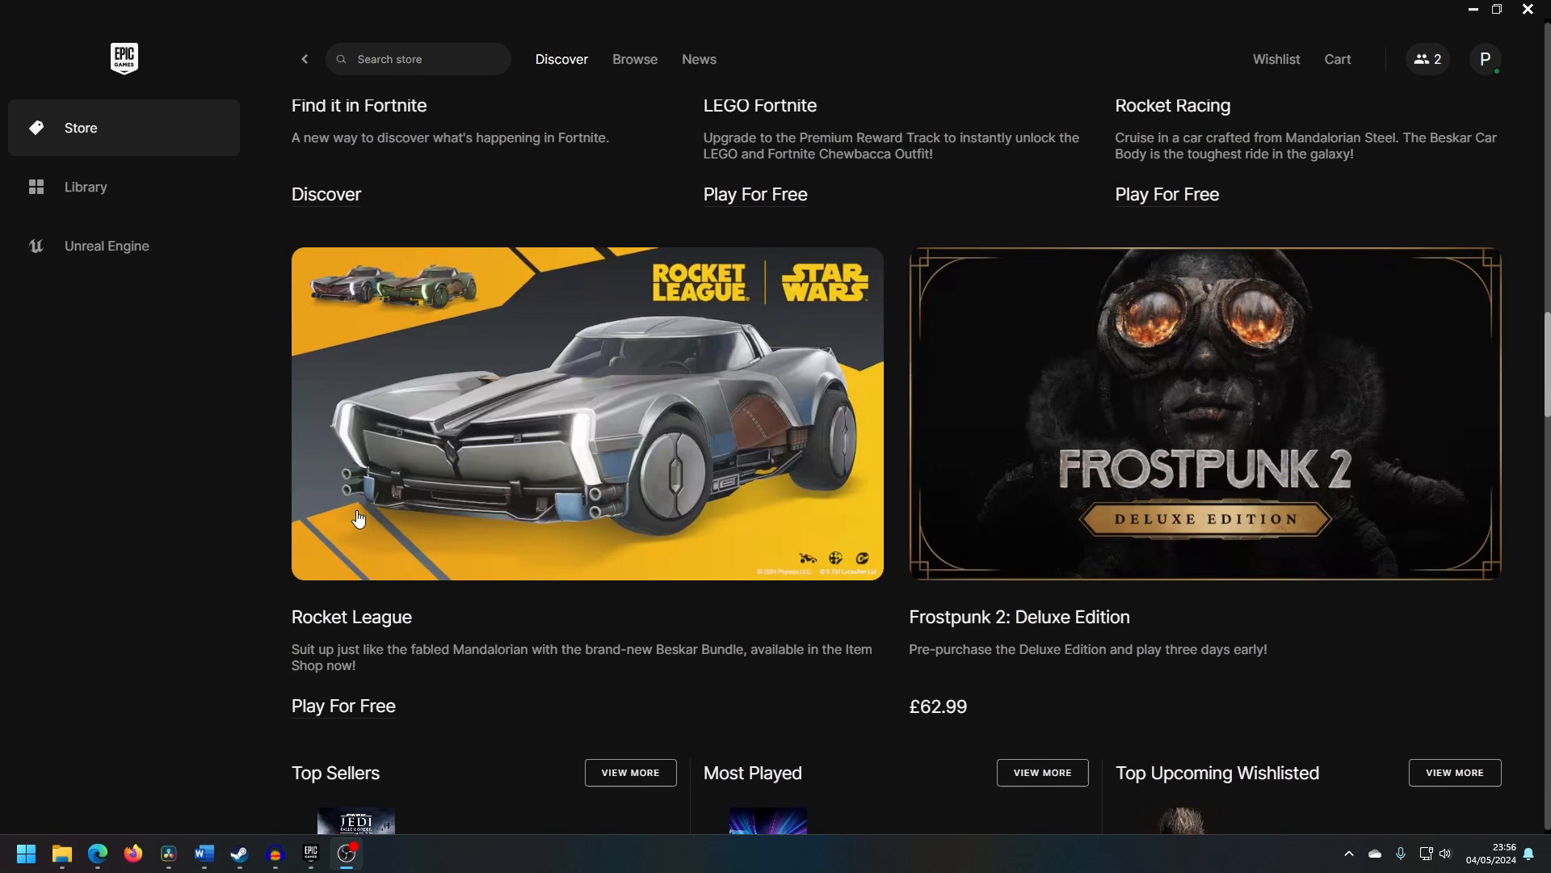
pyautogui.scroll(-3)
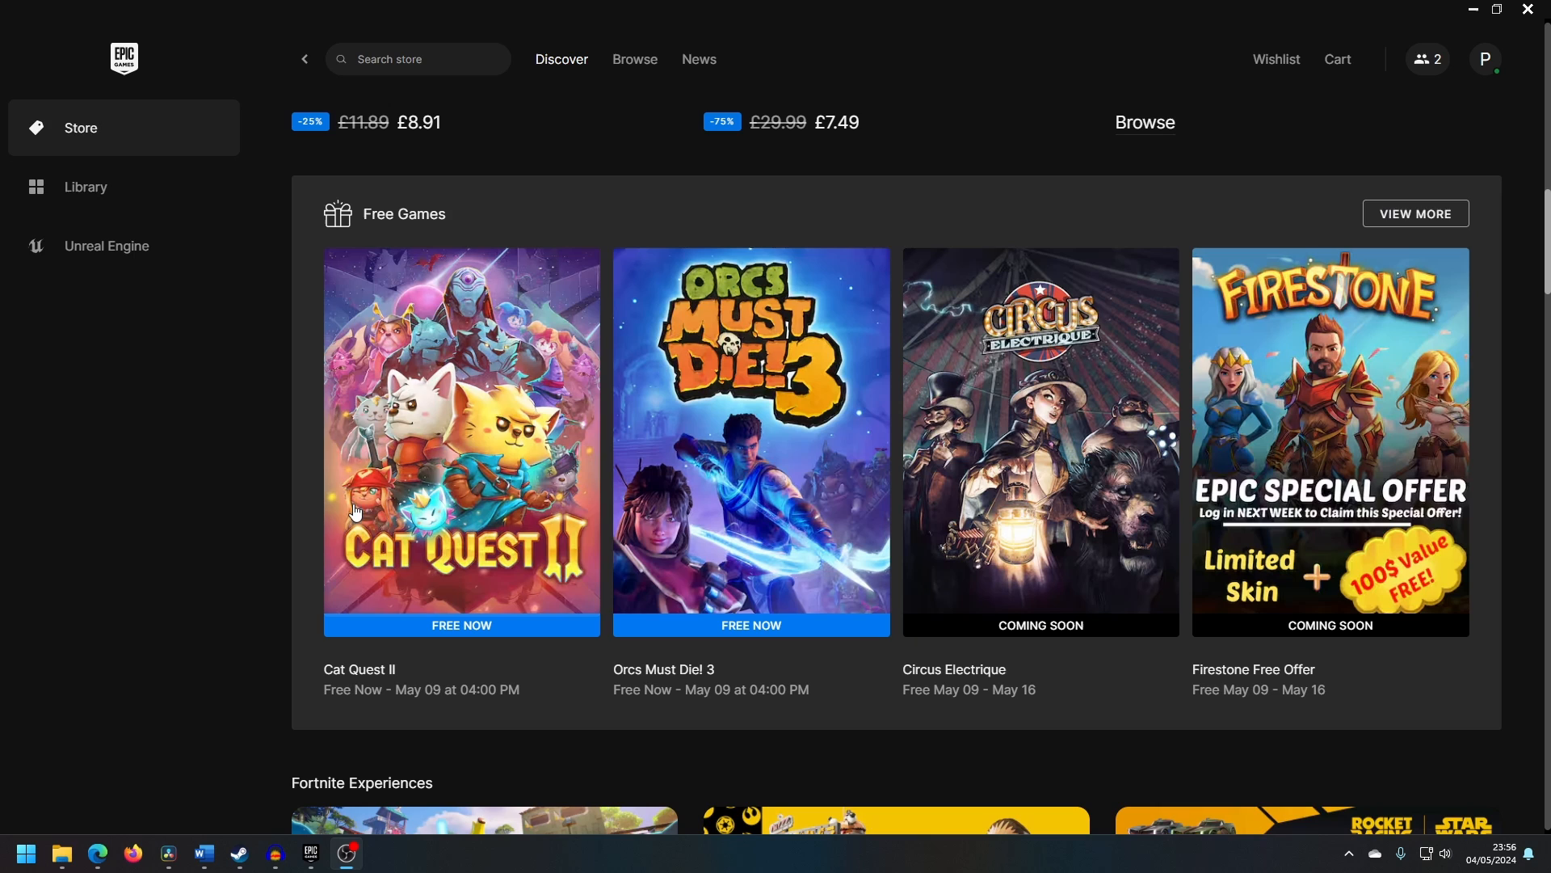
pyautogui.click(86, 187)
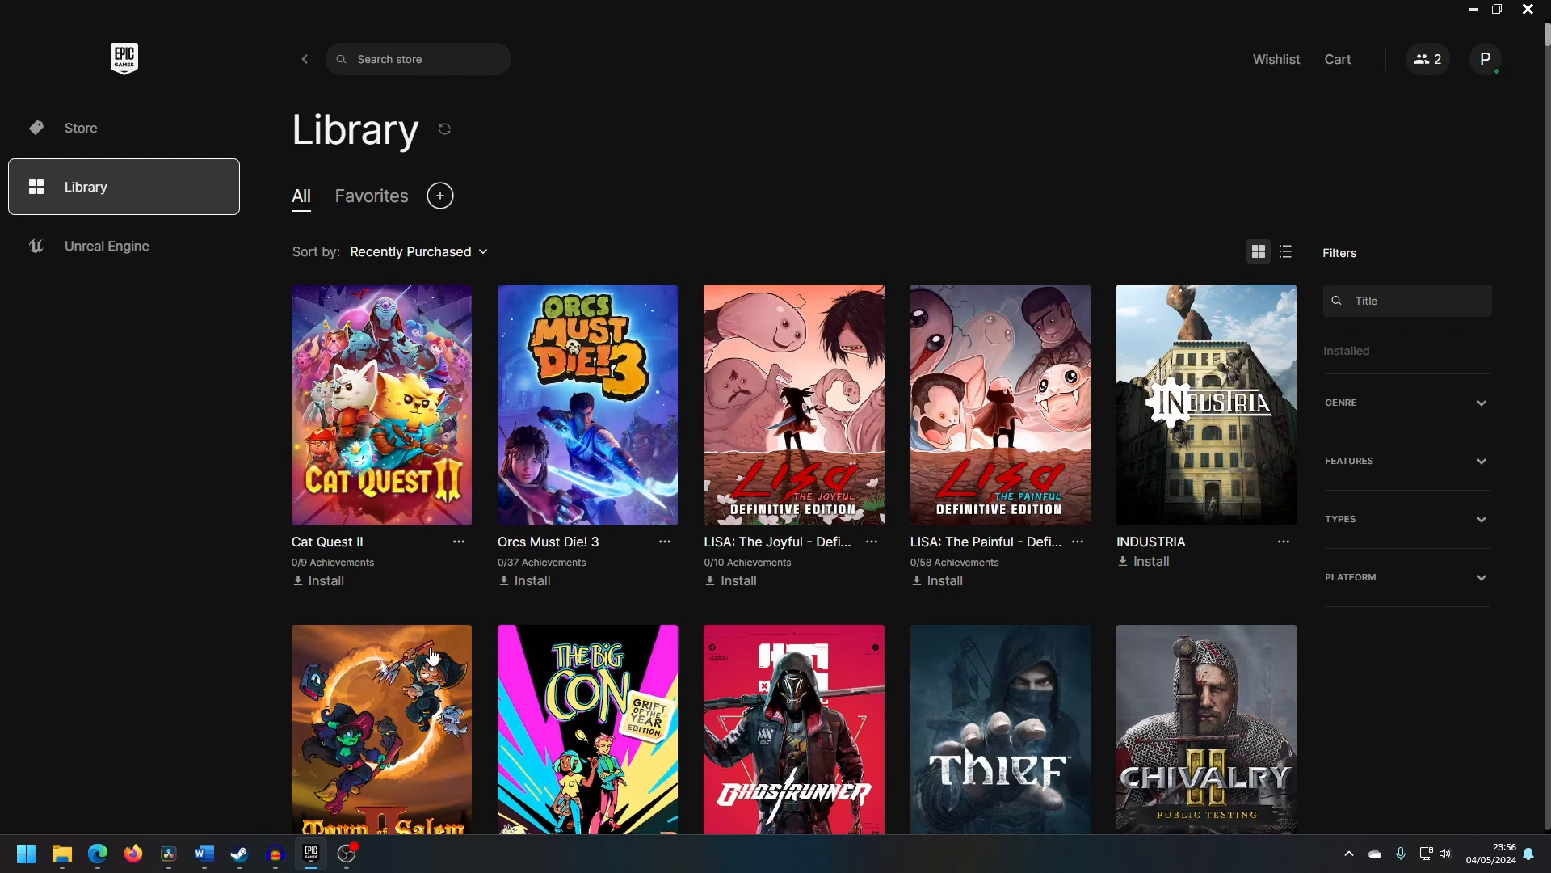
pyautogui.scroll(-3)
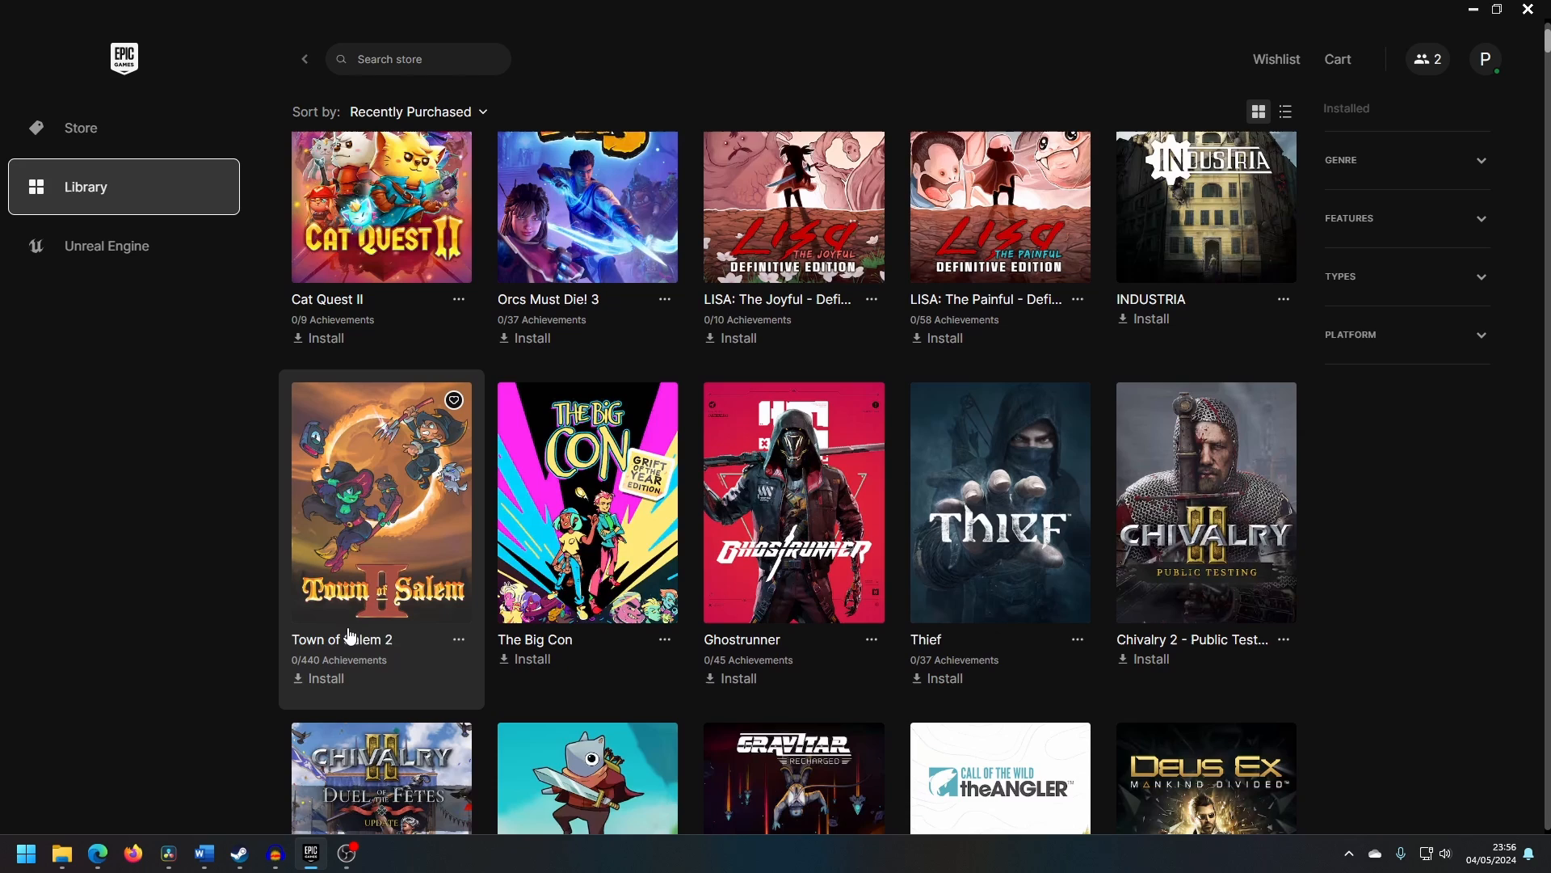
pyautogui.scroll(-3)
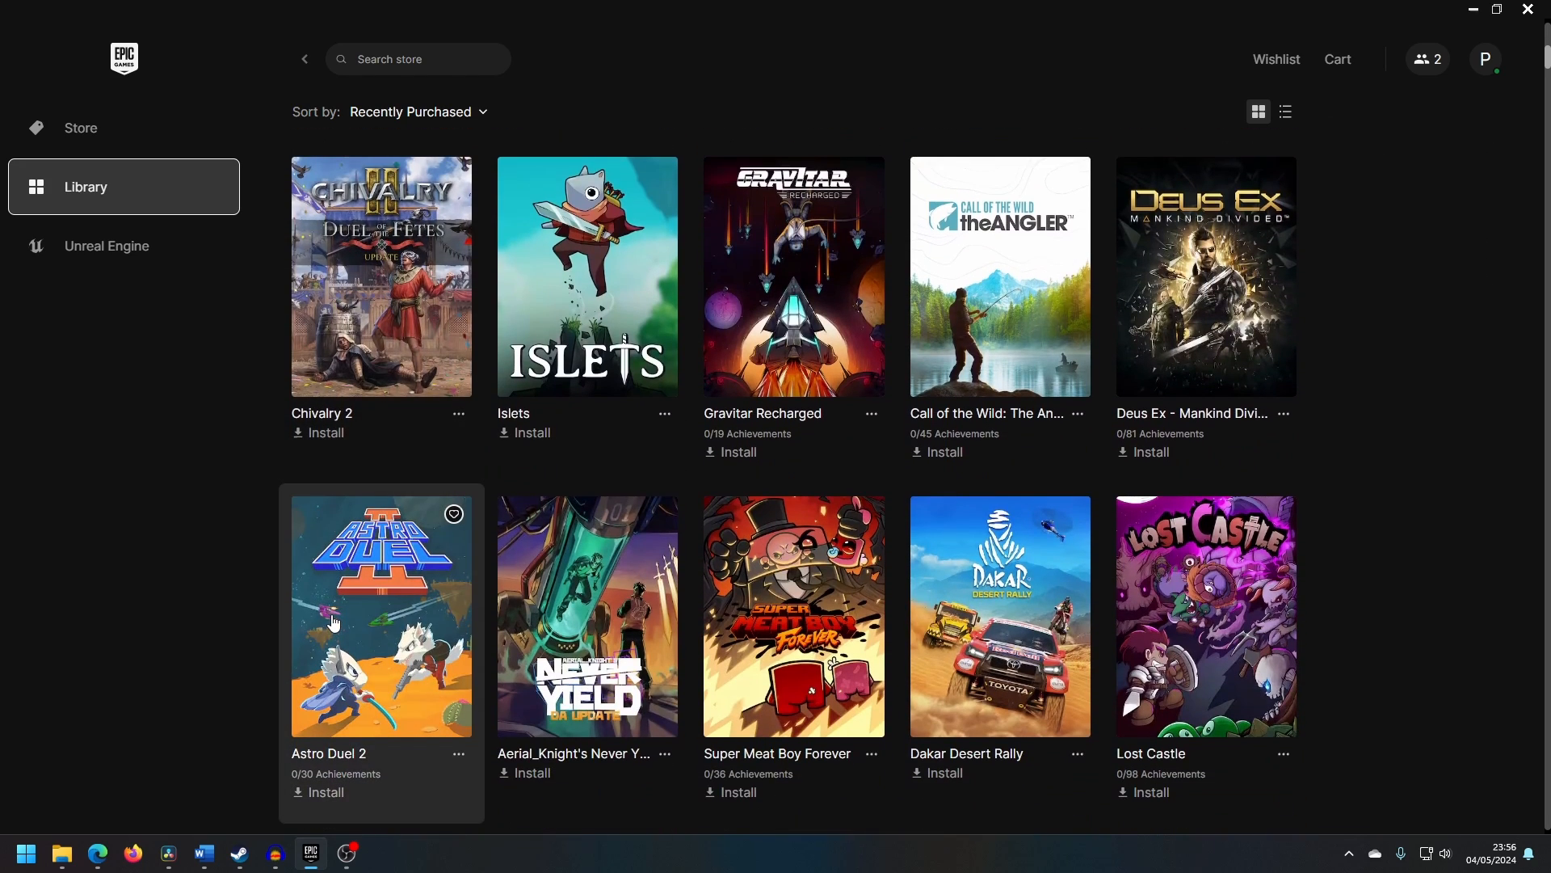
pyautogui.scroll(-3)
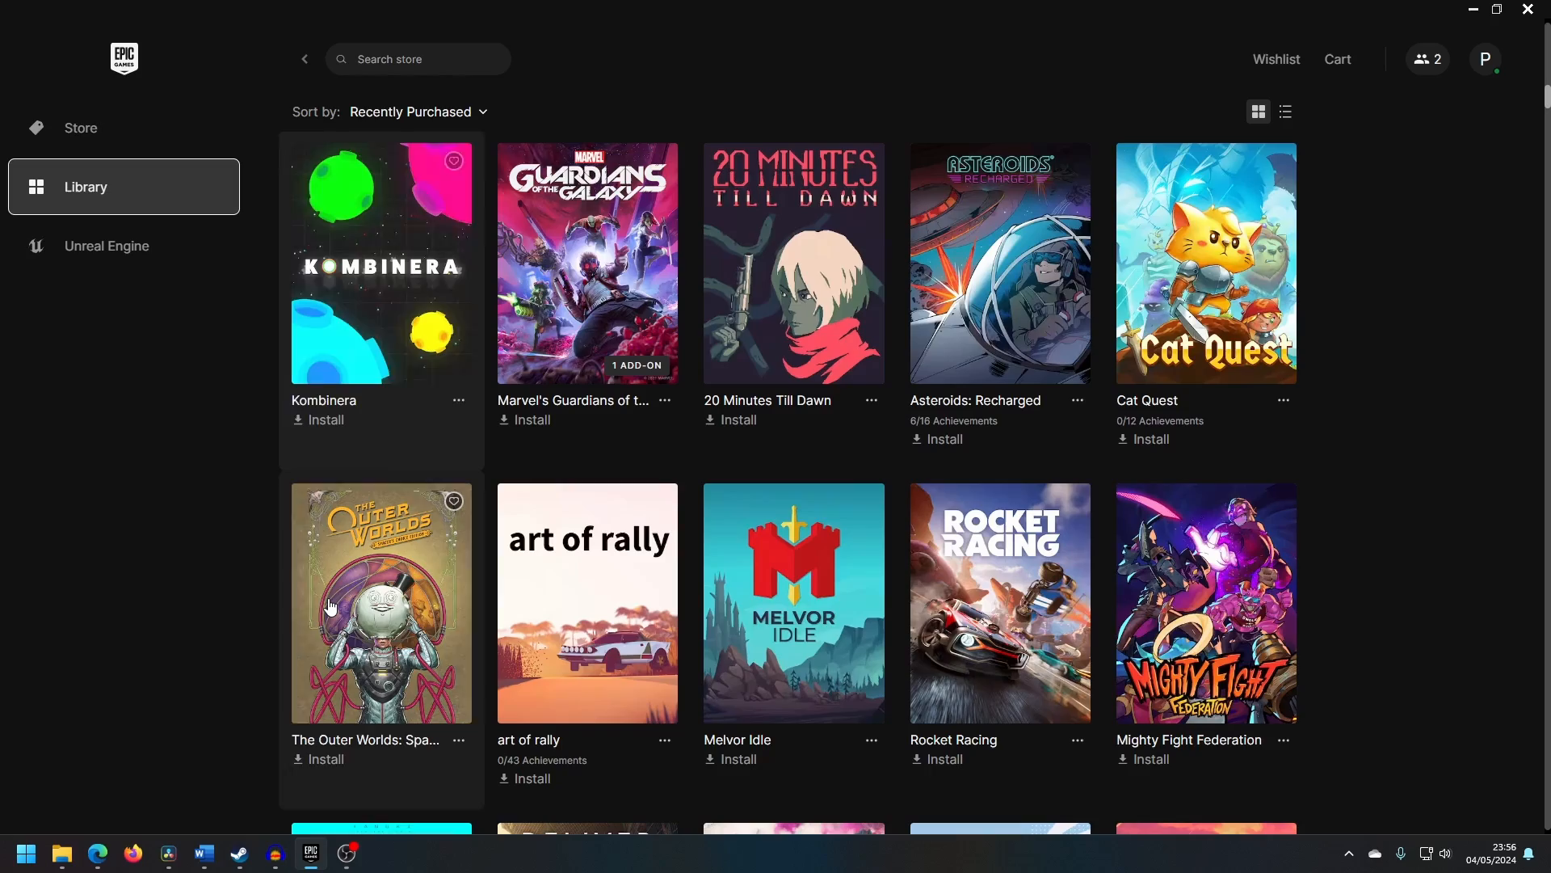
pyautogui.scroll(-3)
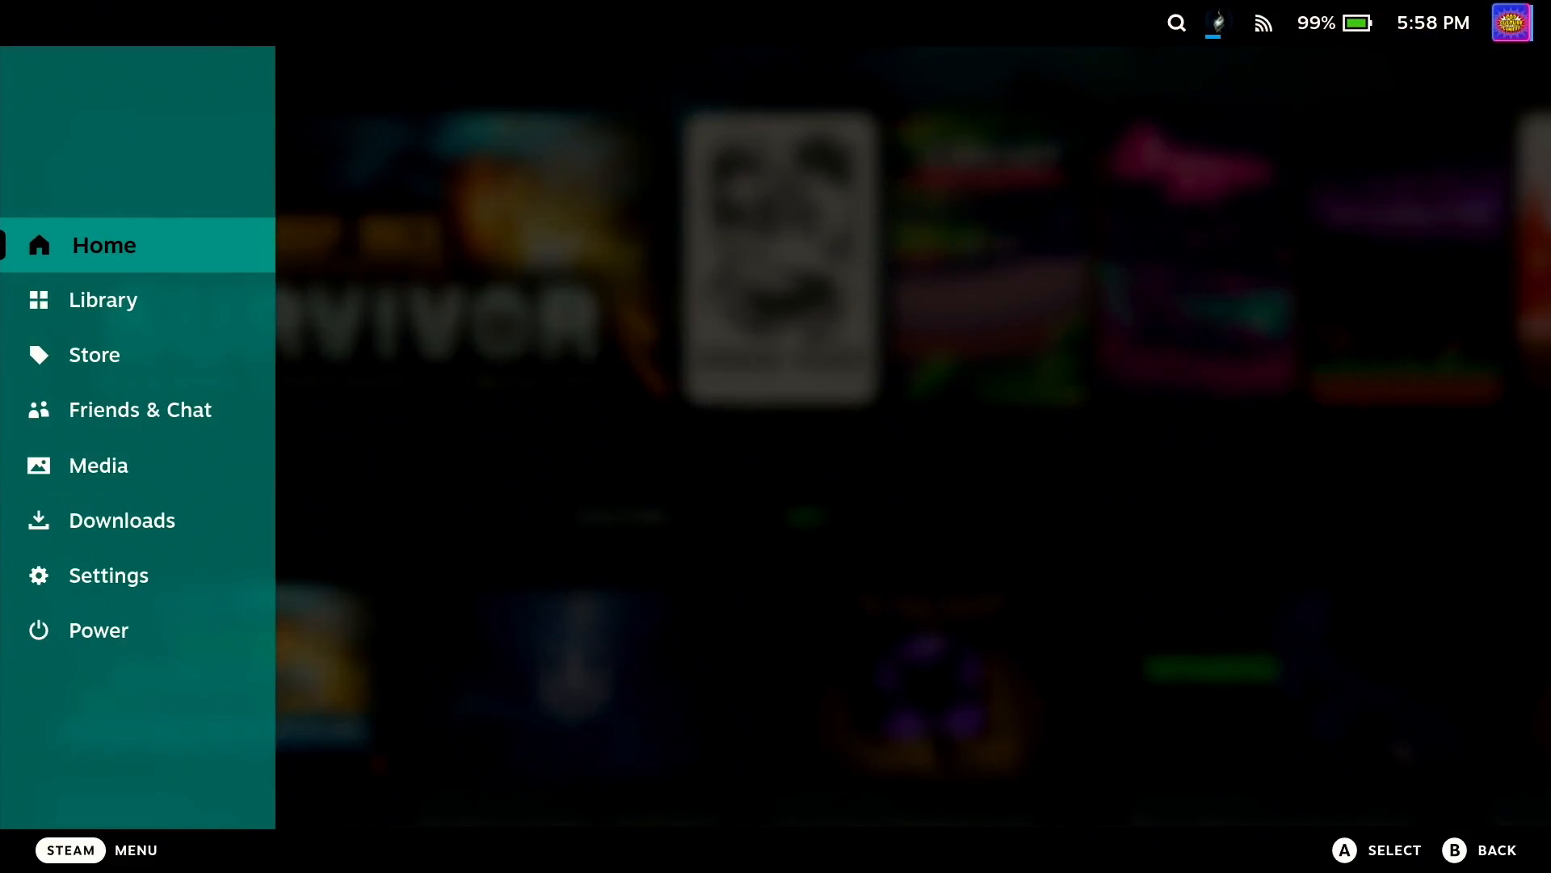
# Step: Show the Decky plugin list (Animation Changer, SteamGridDB) in the Quick Access panel
pyautogui.click(101, 301)
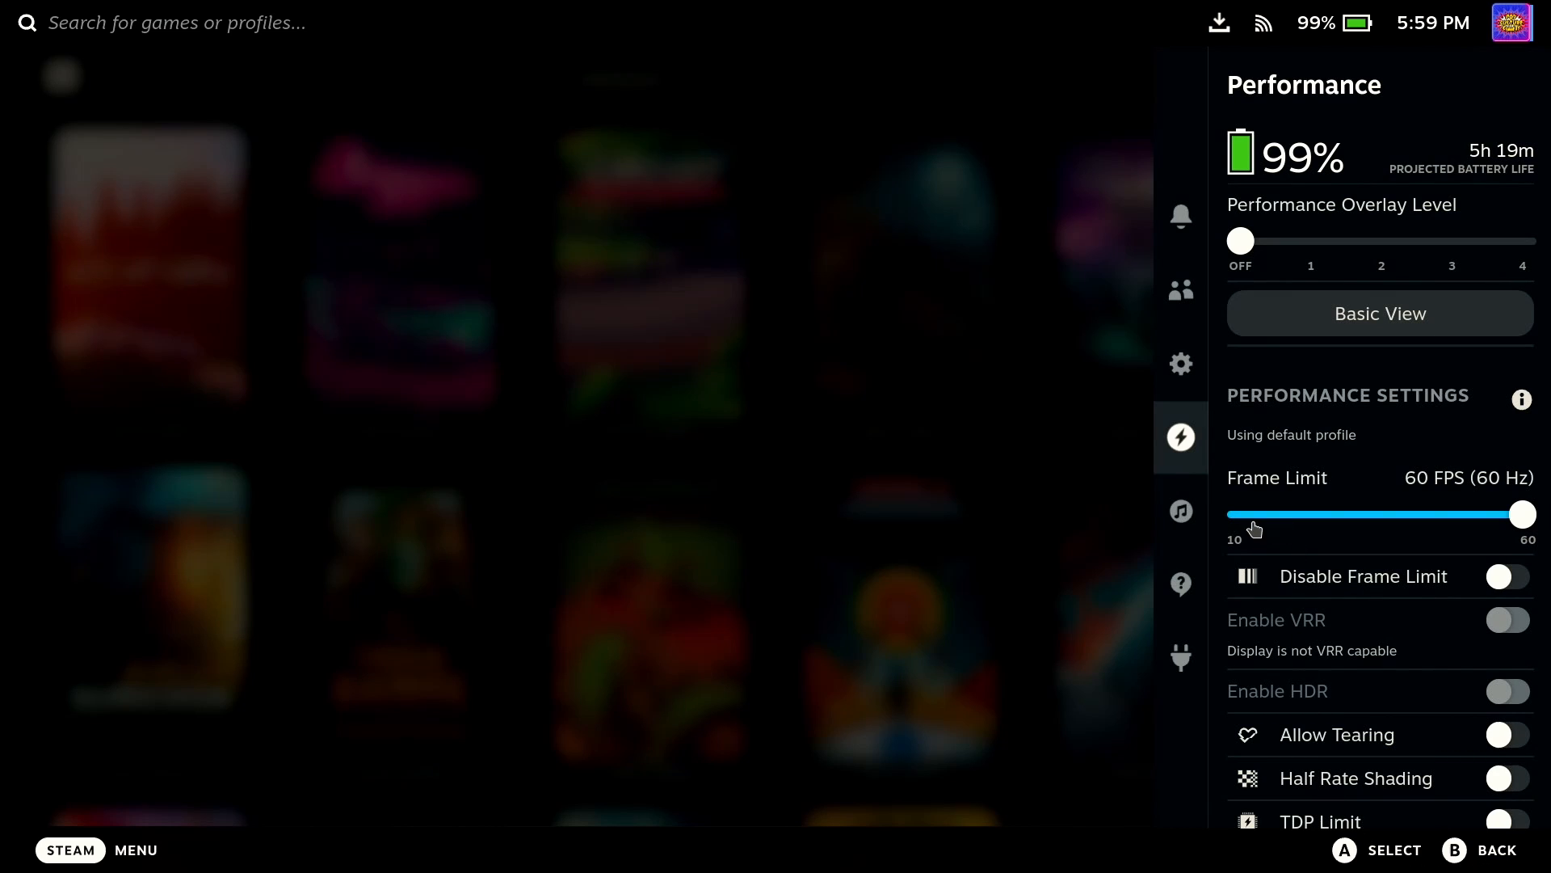
pyautogui.moveTo(1180, 583)
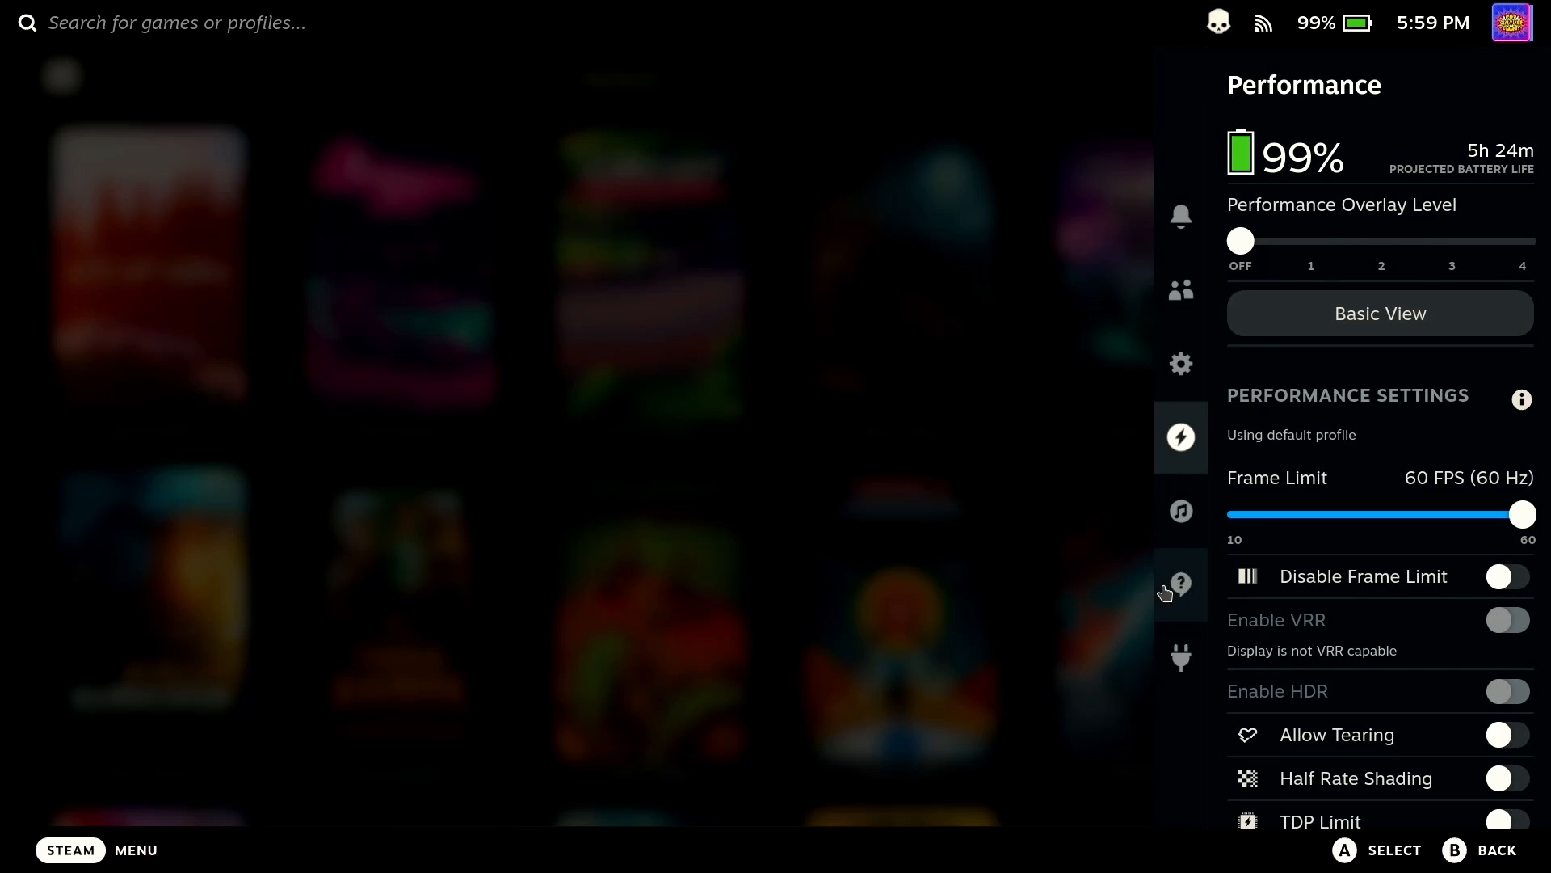
pyautogui.moveTo(1179, 658)
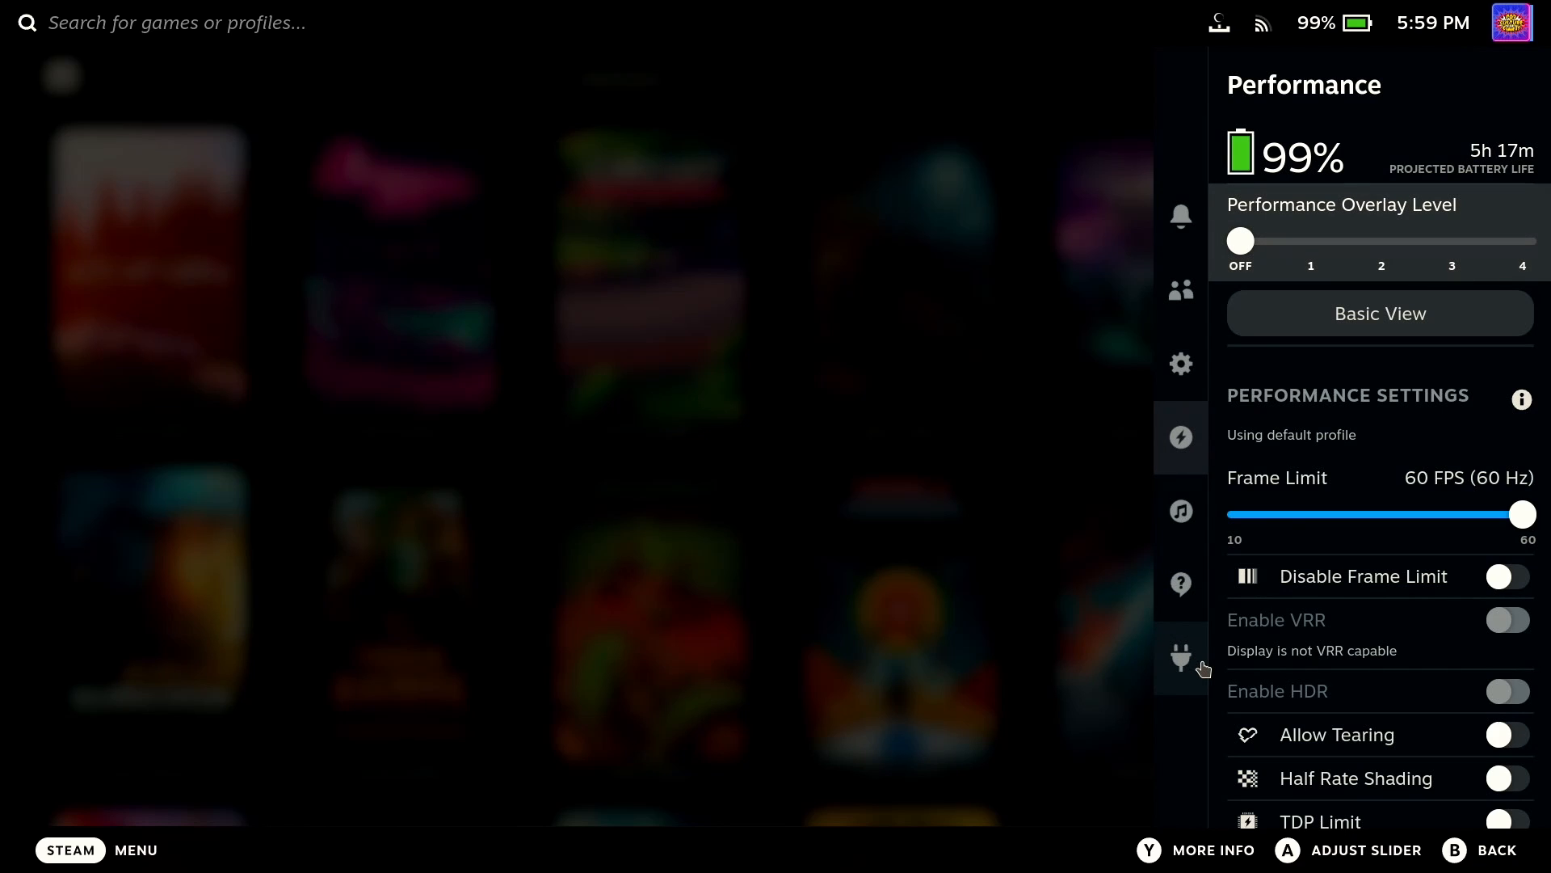
pyautogui.click(1180, 658)
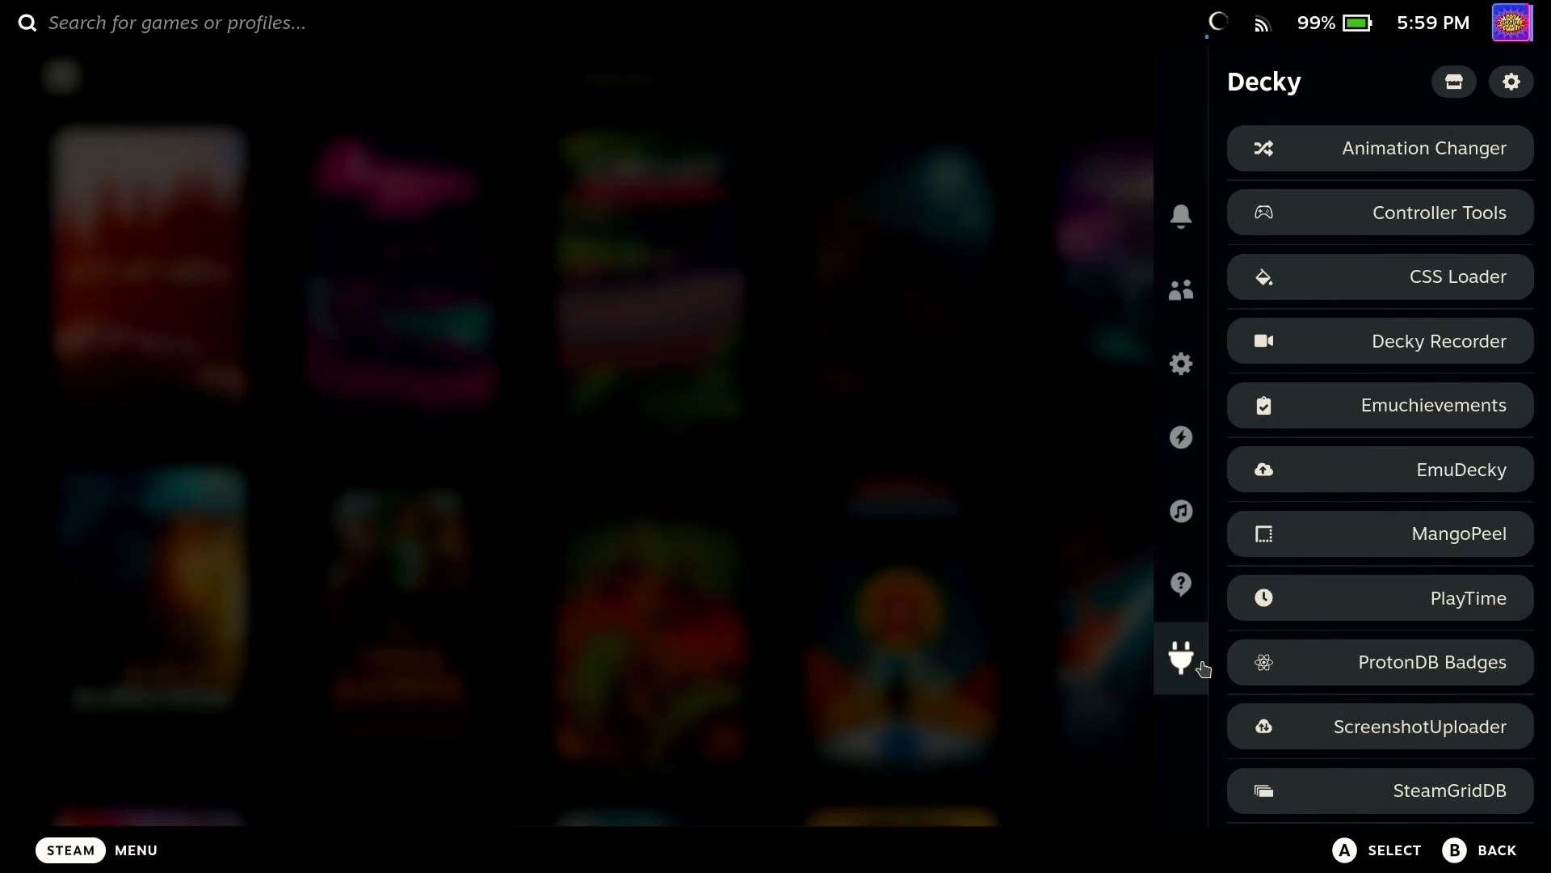
pyautogui.moveTo(1435, 193)
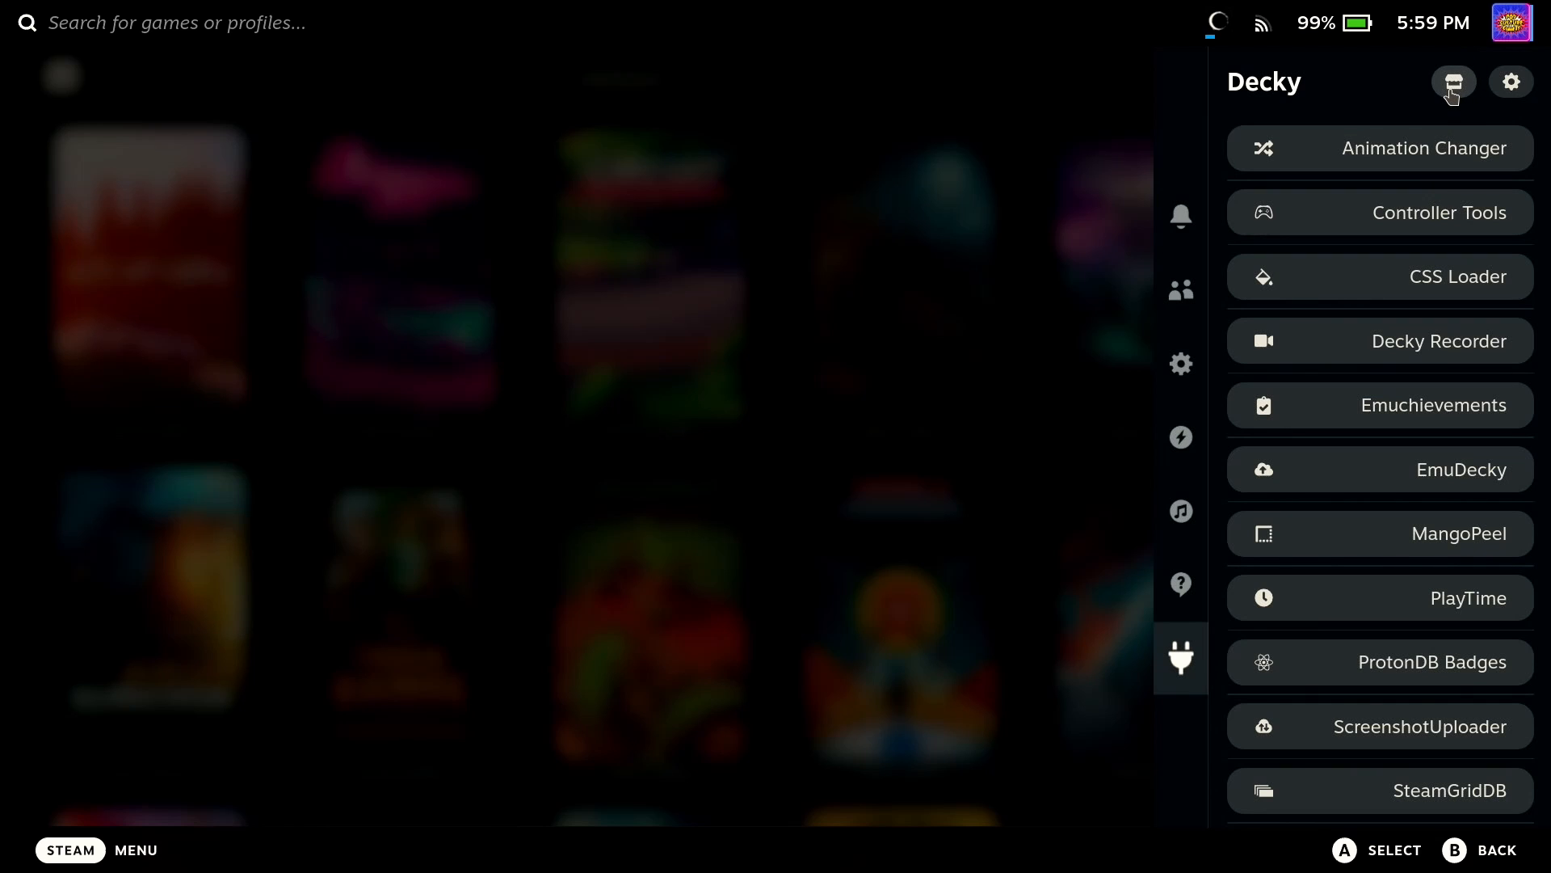
# Step: Search the Decky plugin store for 'junk' and install Junk-Store 1.0
pyautogui.click(1451, 80)
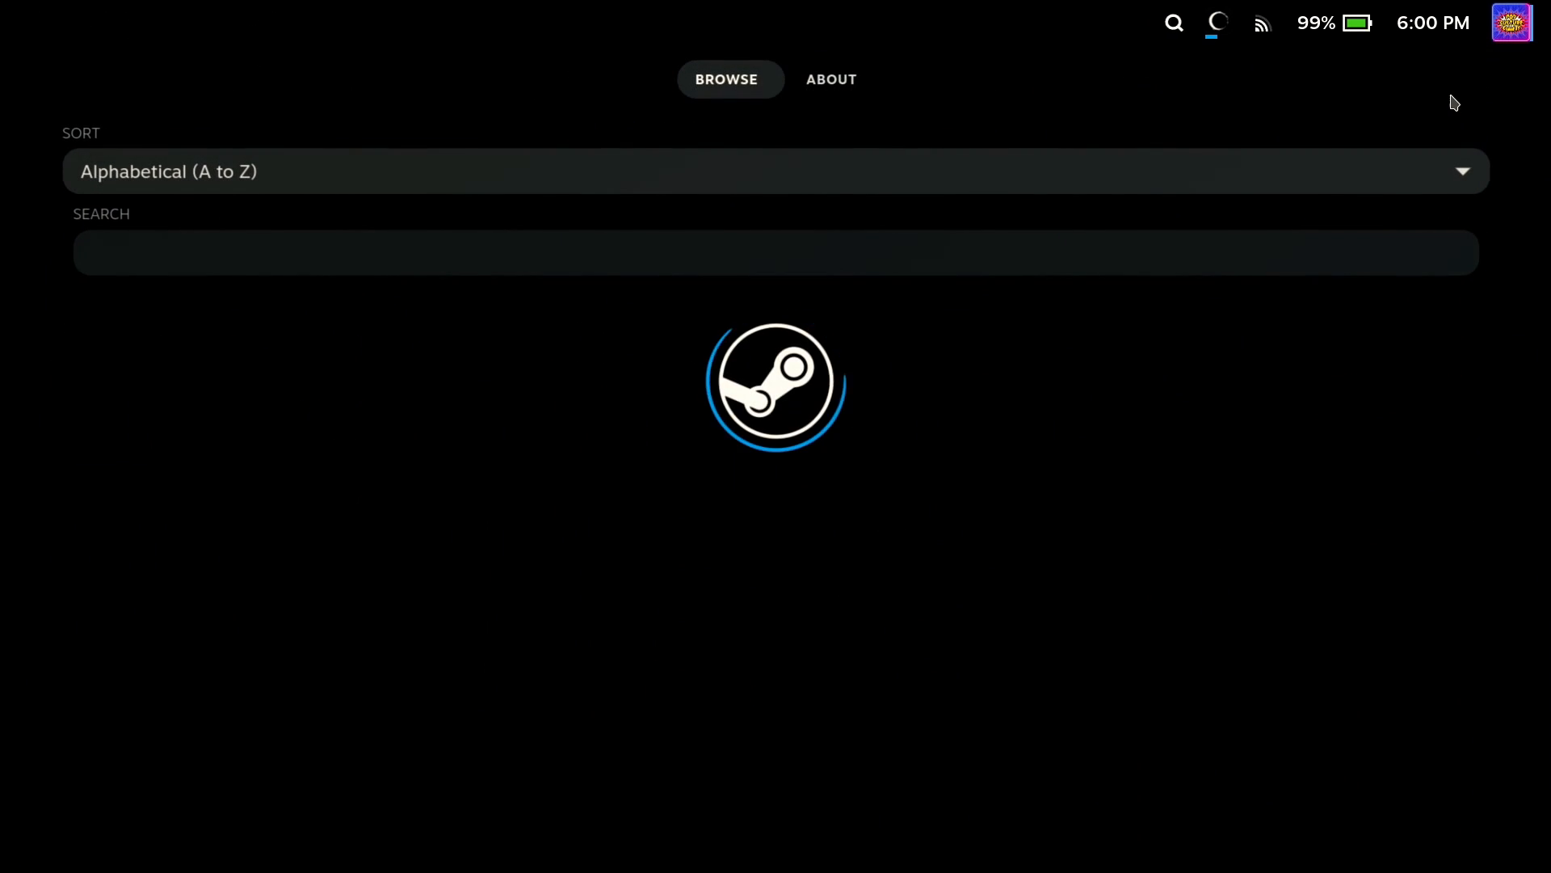
pyautogui.write('junk')
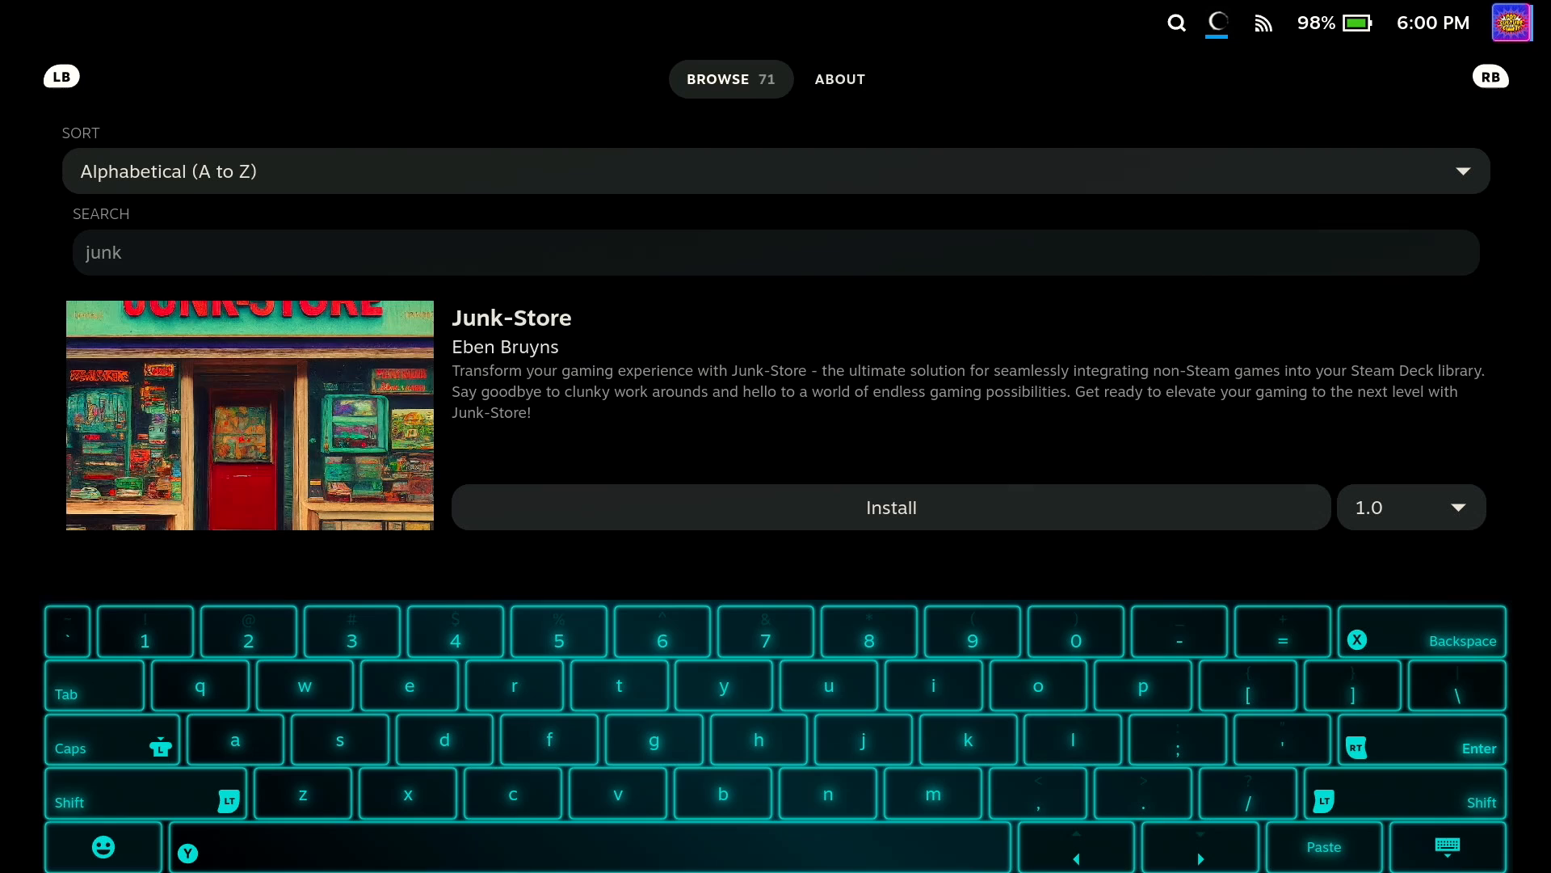
pyautogui.click(888, 506)
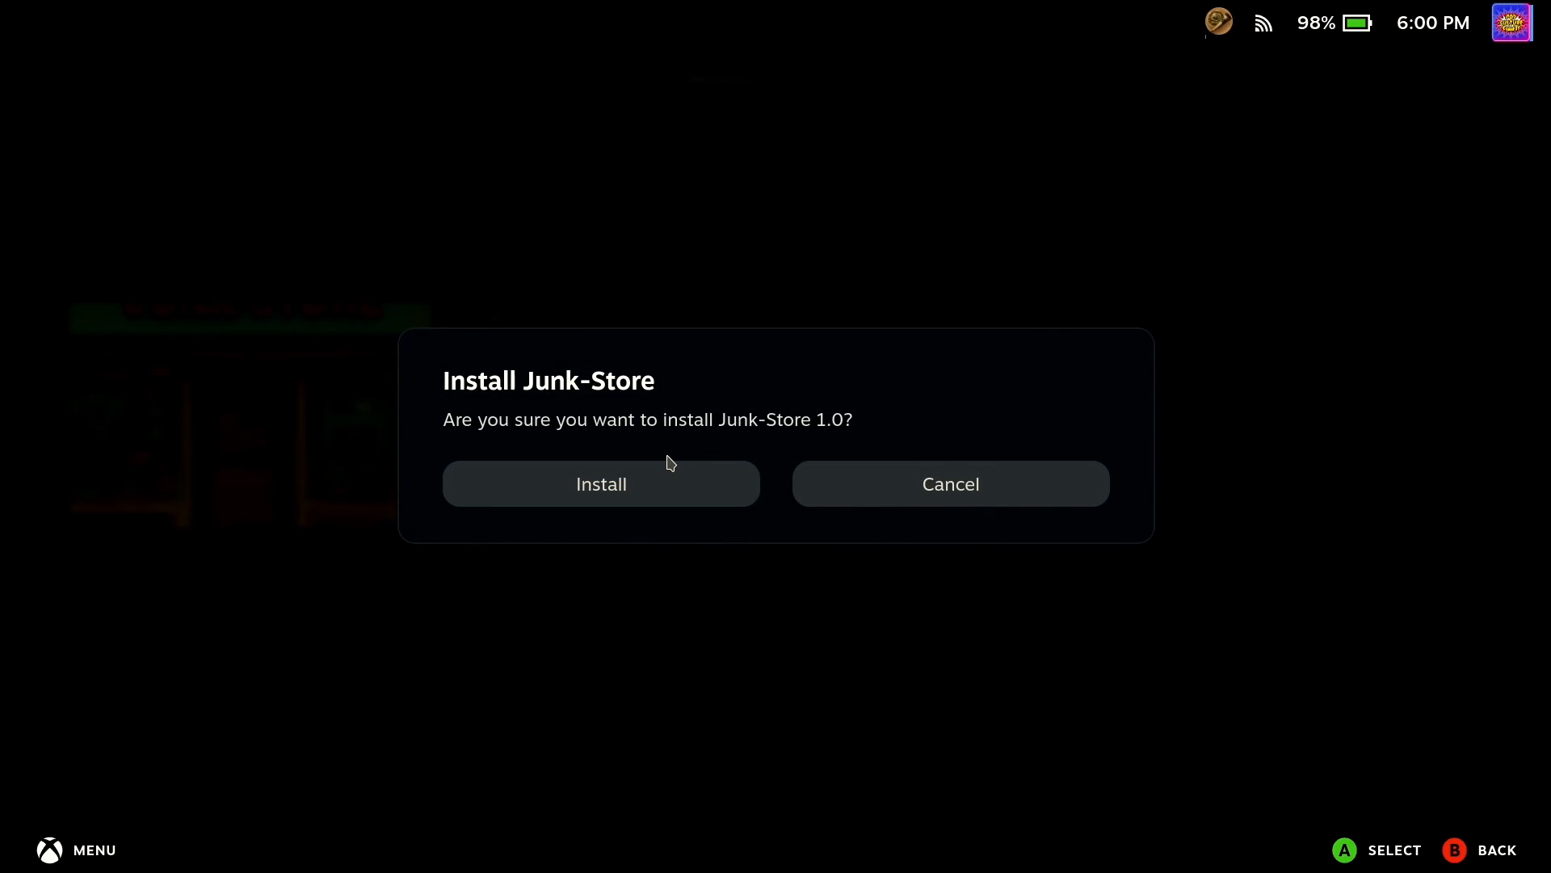
pyautogui.click(601, 484)
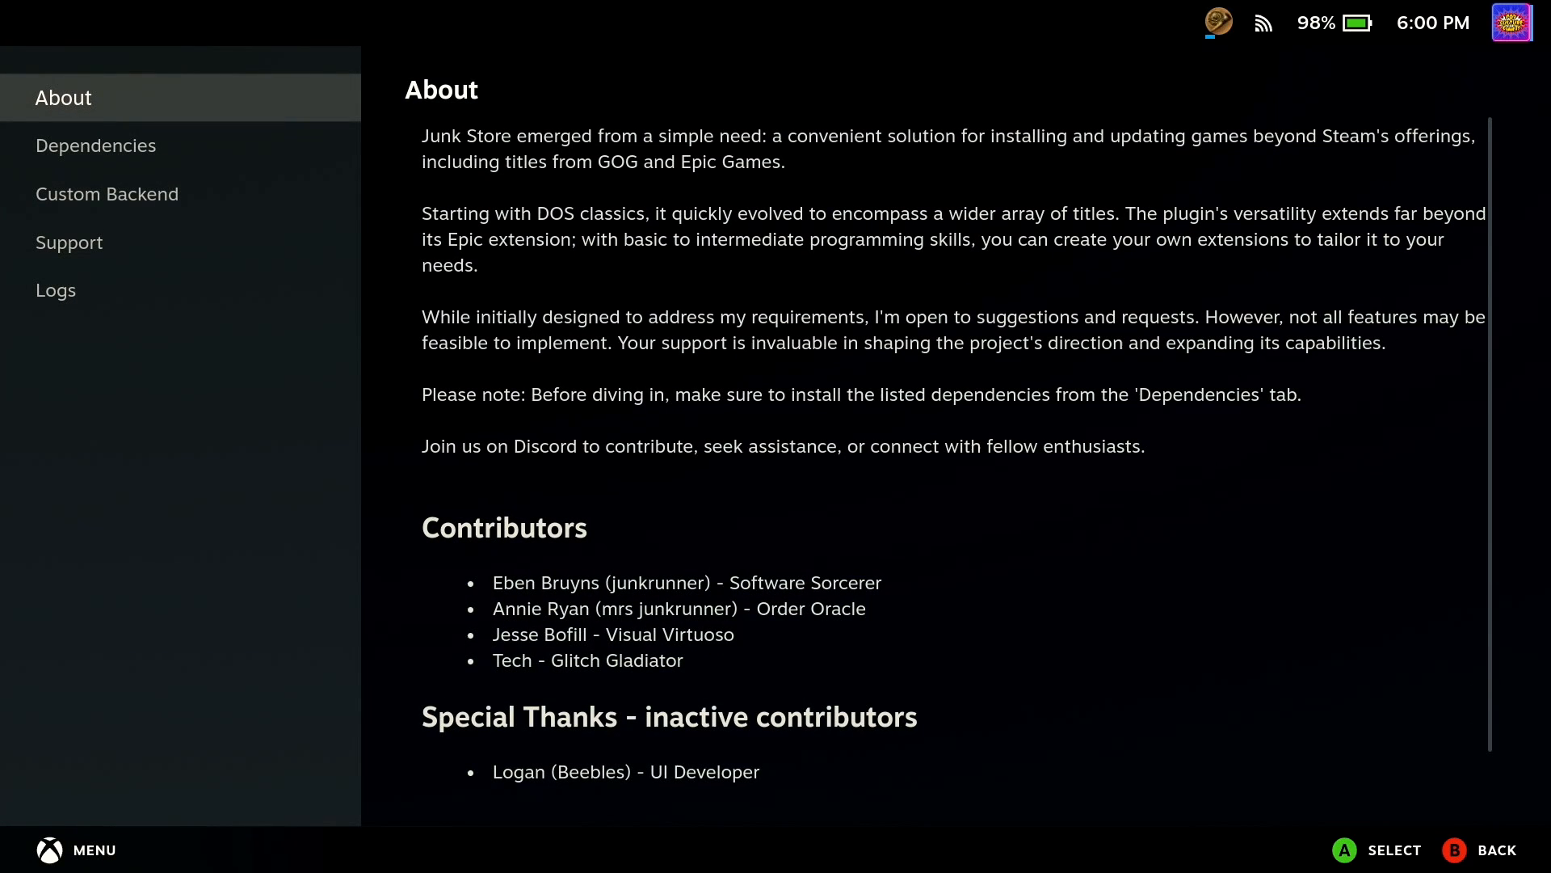
# Step: Run Install Dependencies in Junk-Store's About > Dependencies until the log lists share directory paths
pyautogui.scroll(-3)
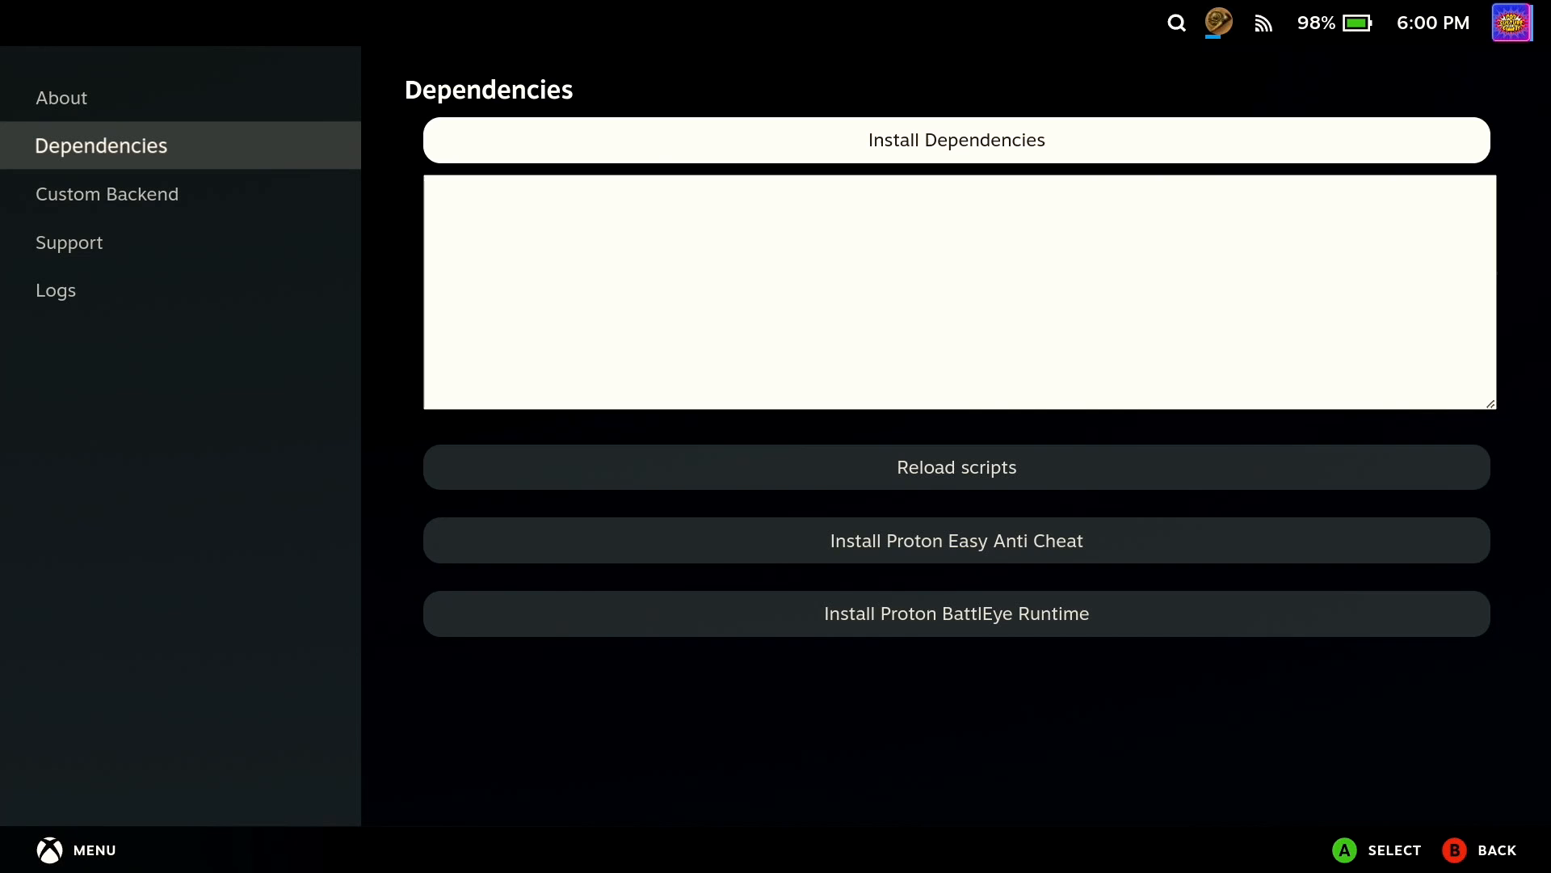
pyautogui.click(955, 139)
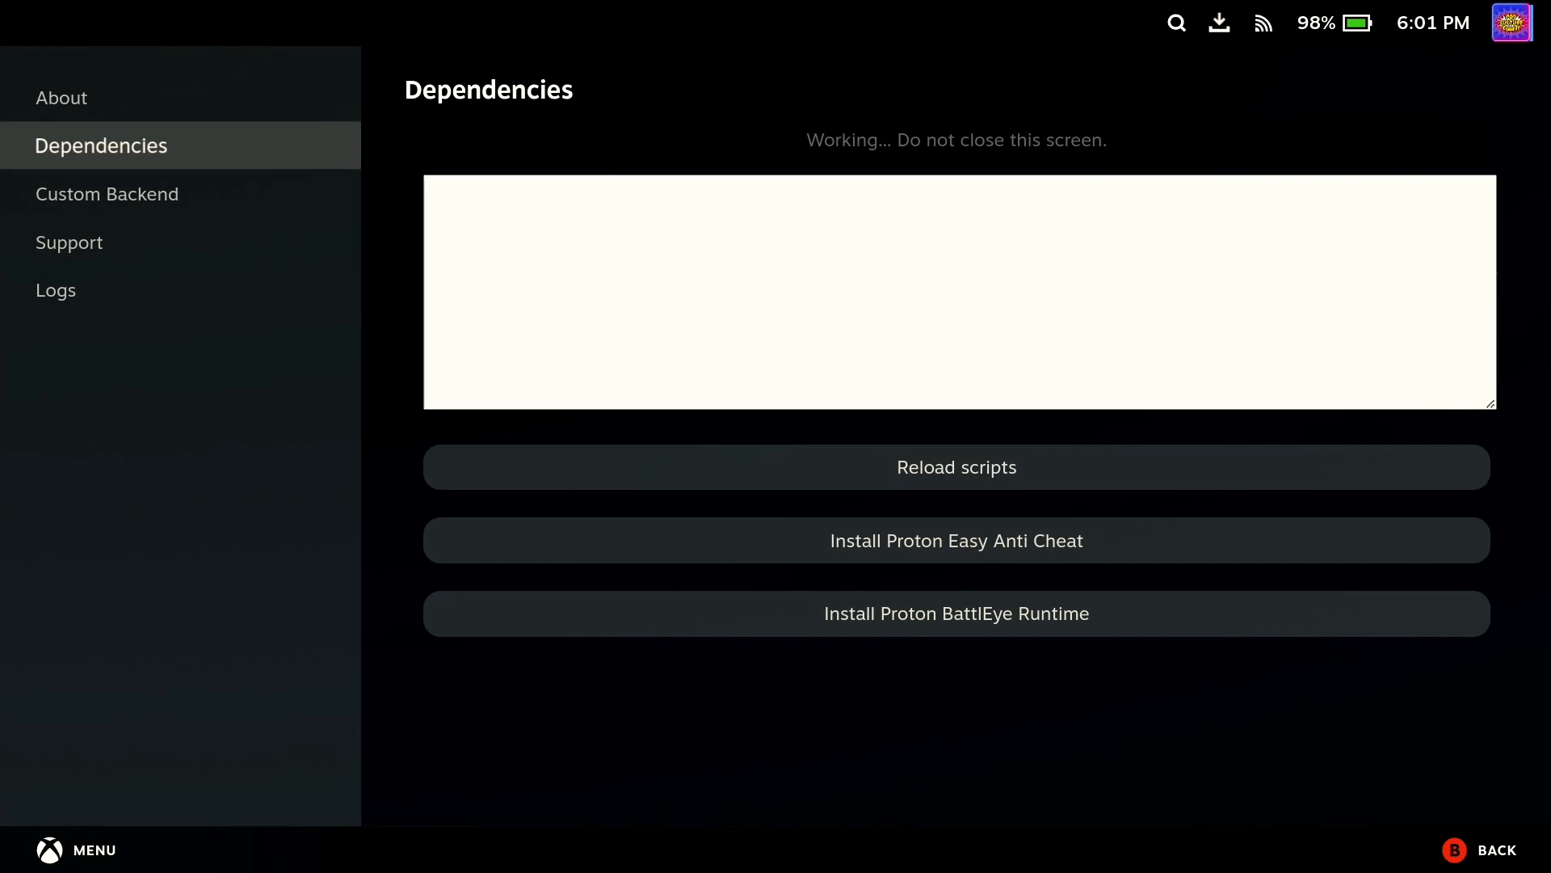
pyautogui.click(953, 467)
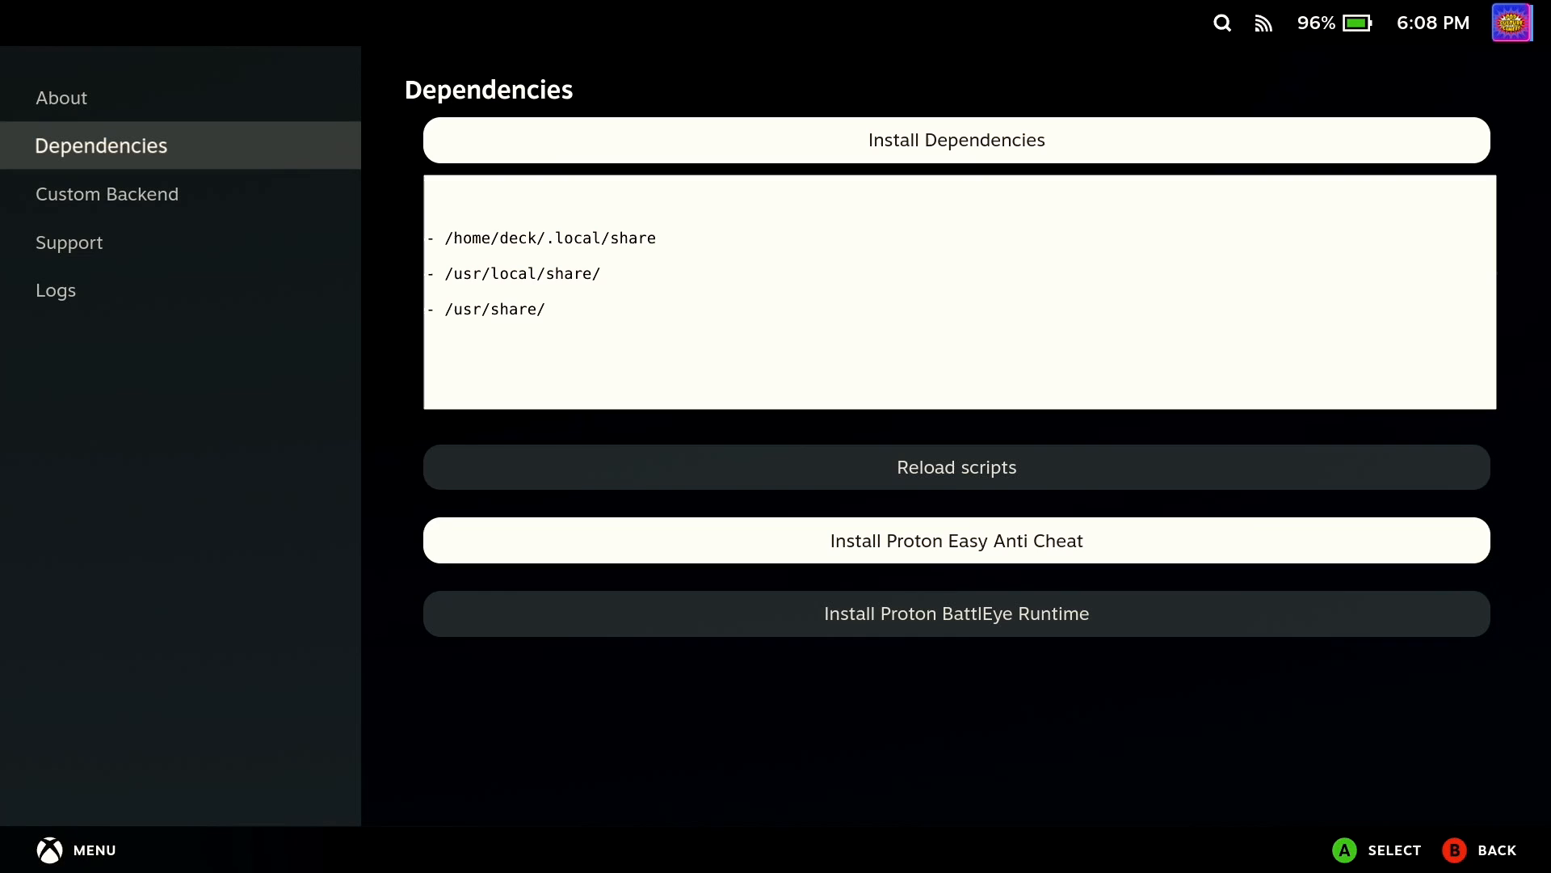
# Step: Install the Proton EasyAntiCheat runtime via the Steam Deck Compatibility prompt, then start the BattlEye runtime
pyautogui.click(955, 540)
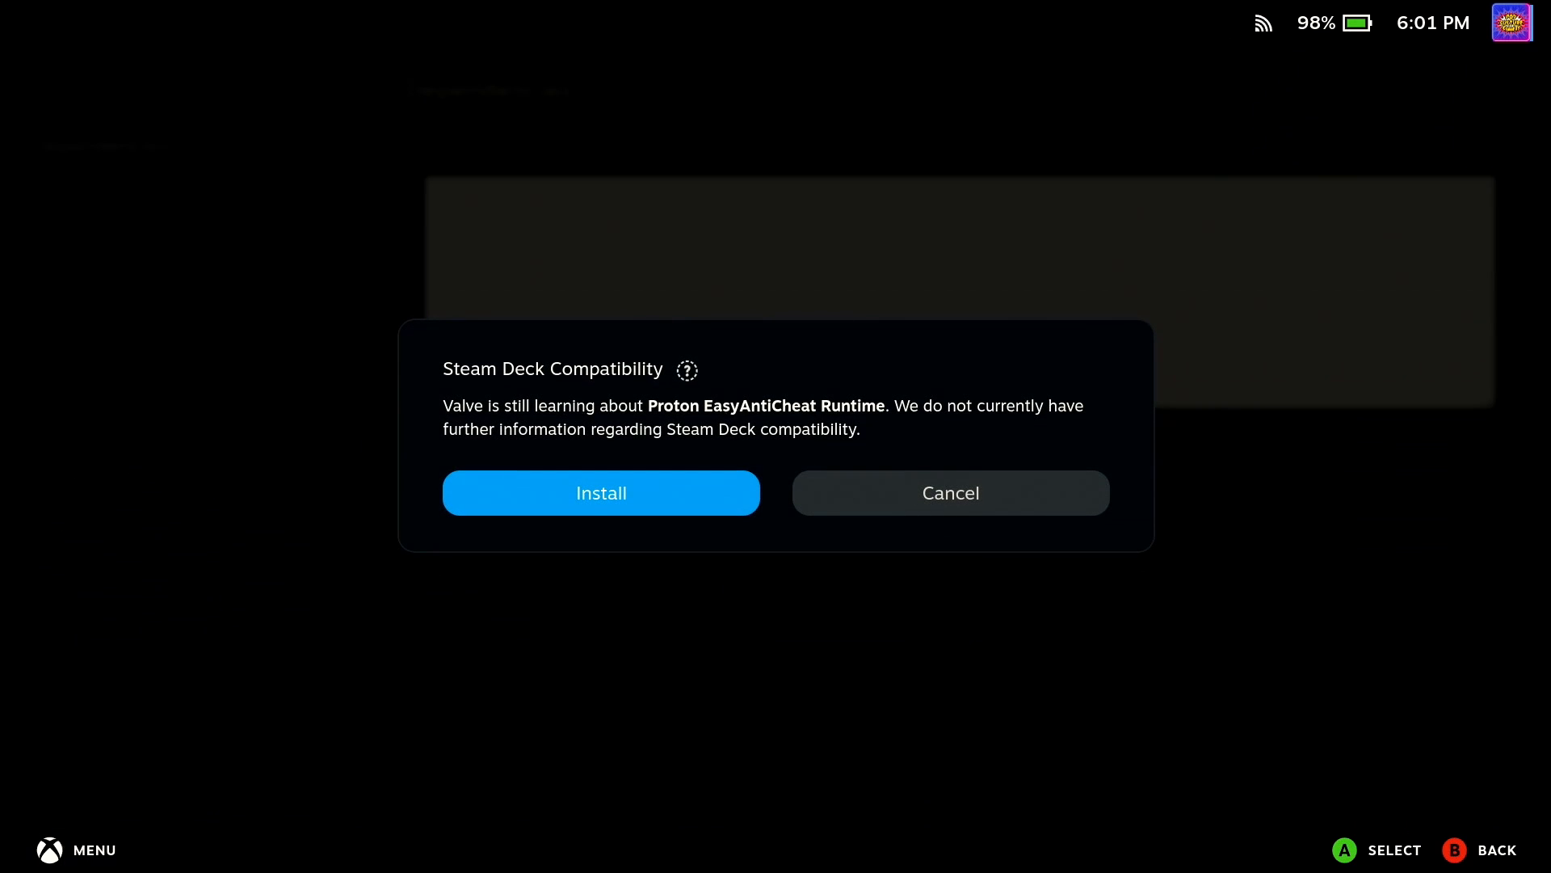
pyautogui.click(602, 493)
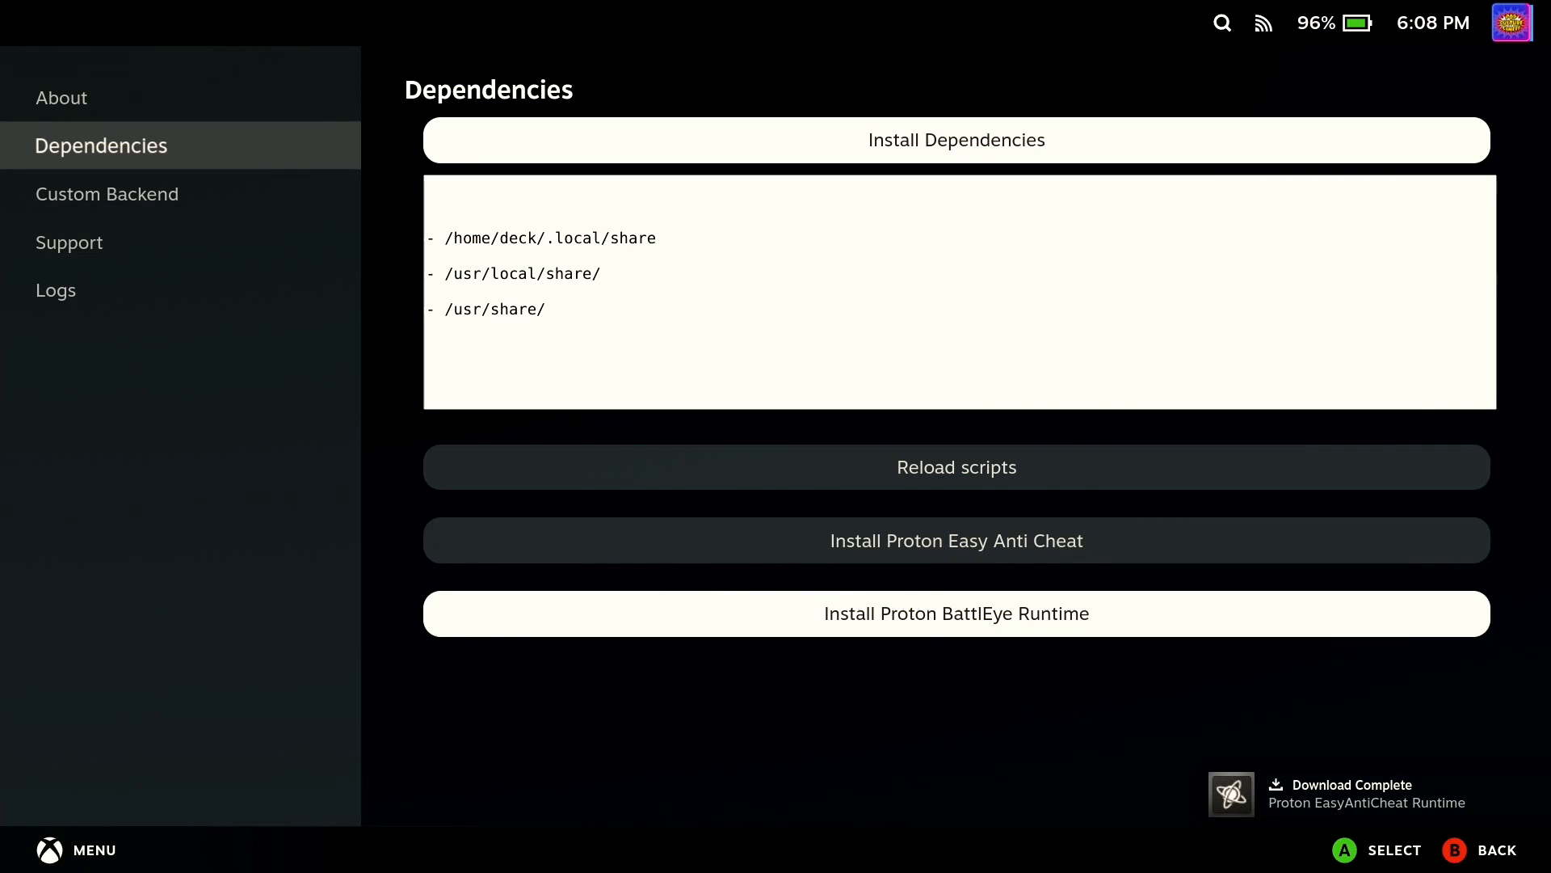
pyautogui.click(954, 614)
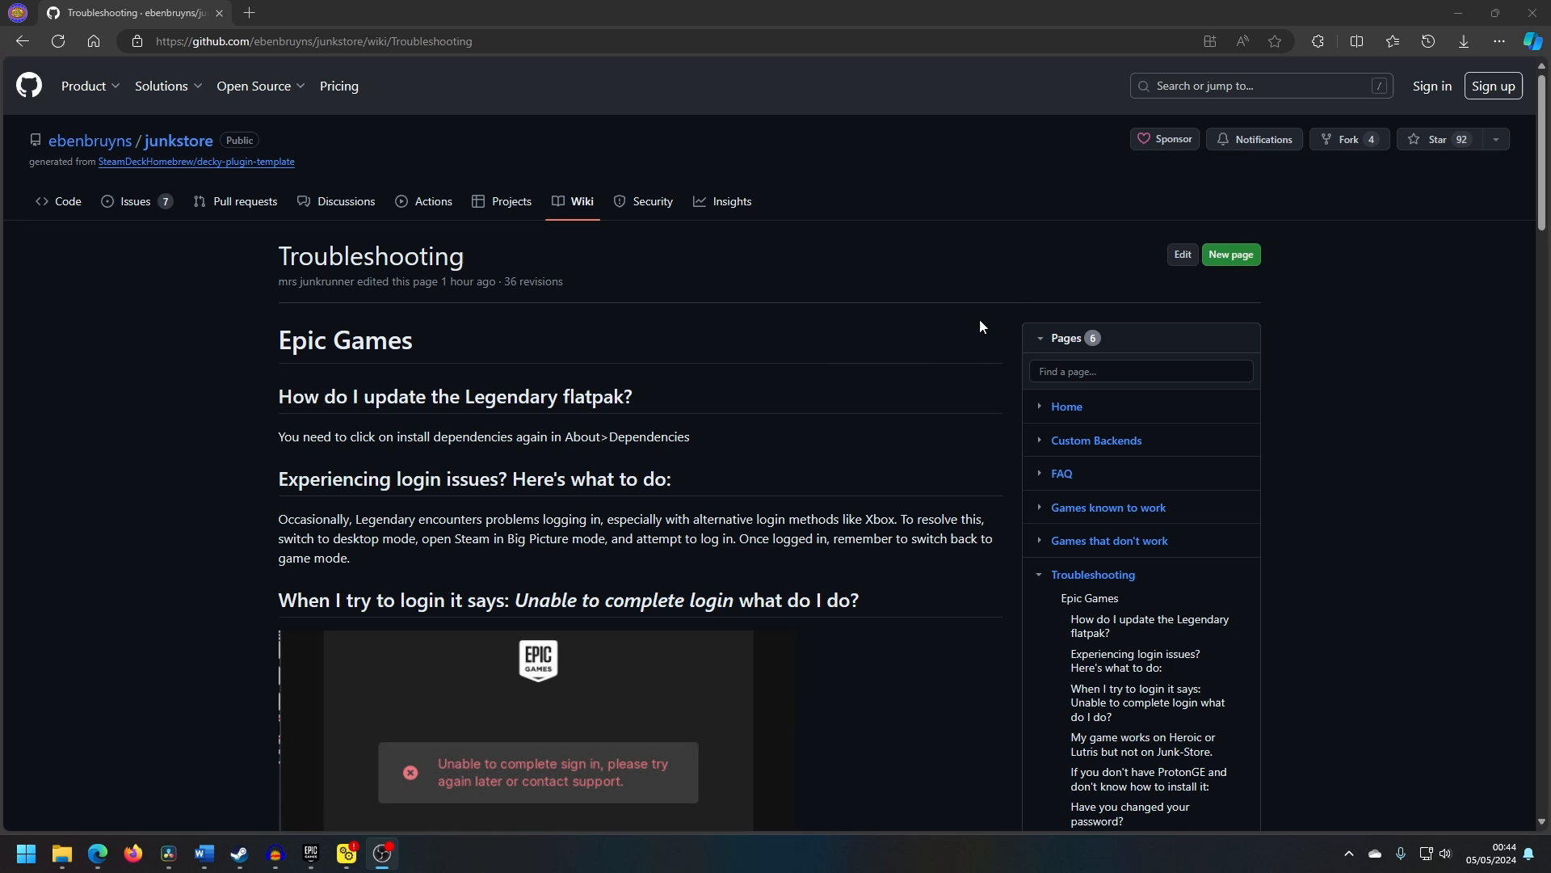
pyautogui.moveTo(992, 475)
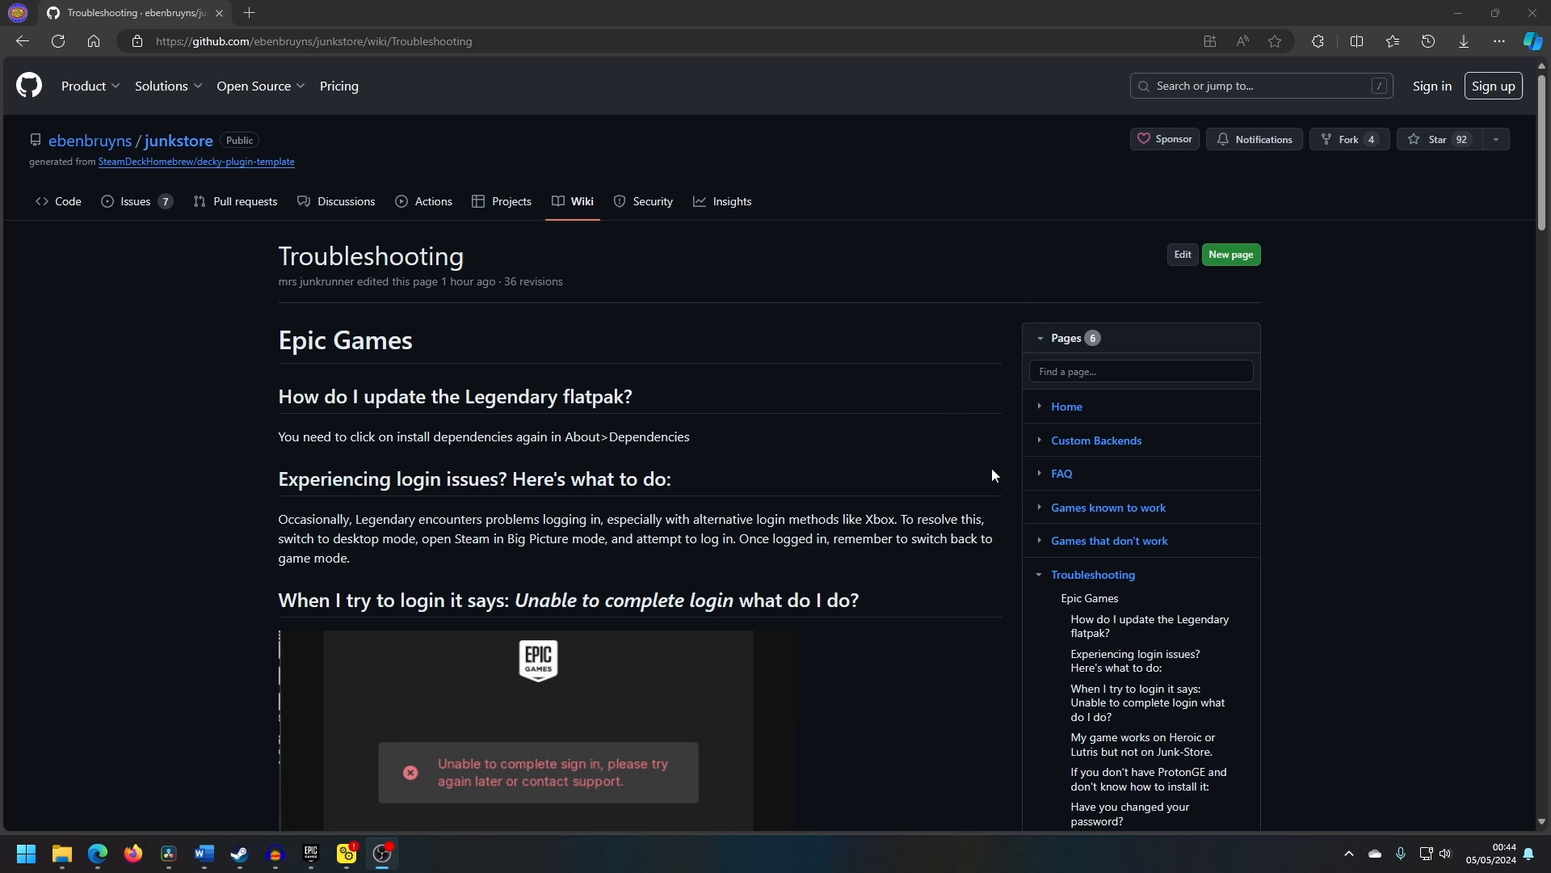
pyautogui.moveTo(1137, 632)
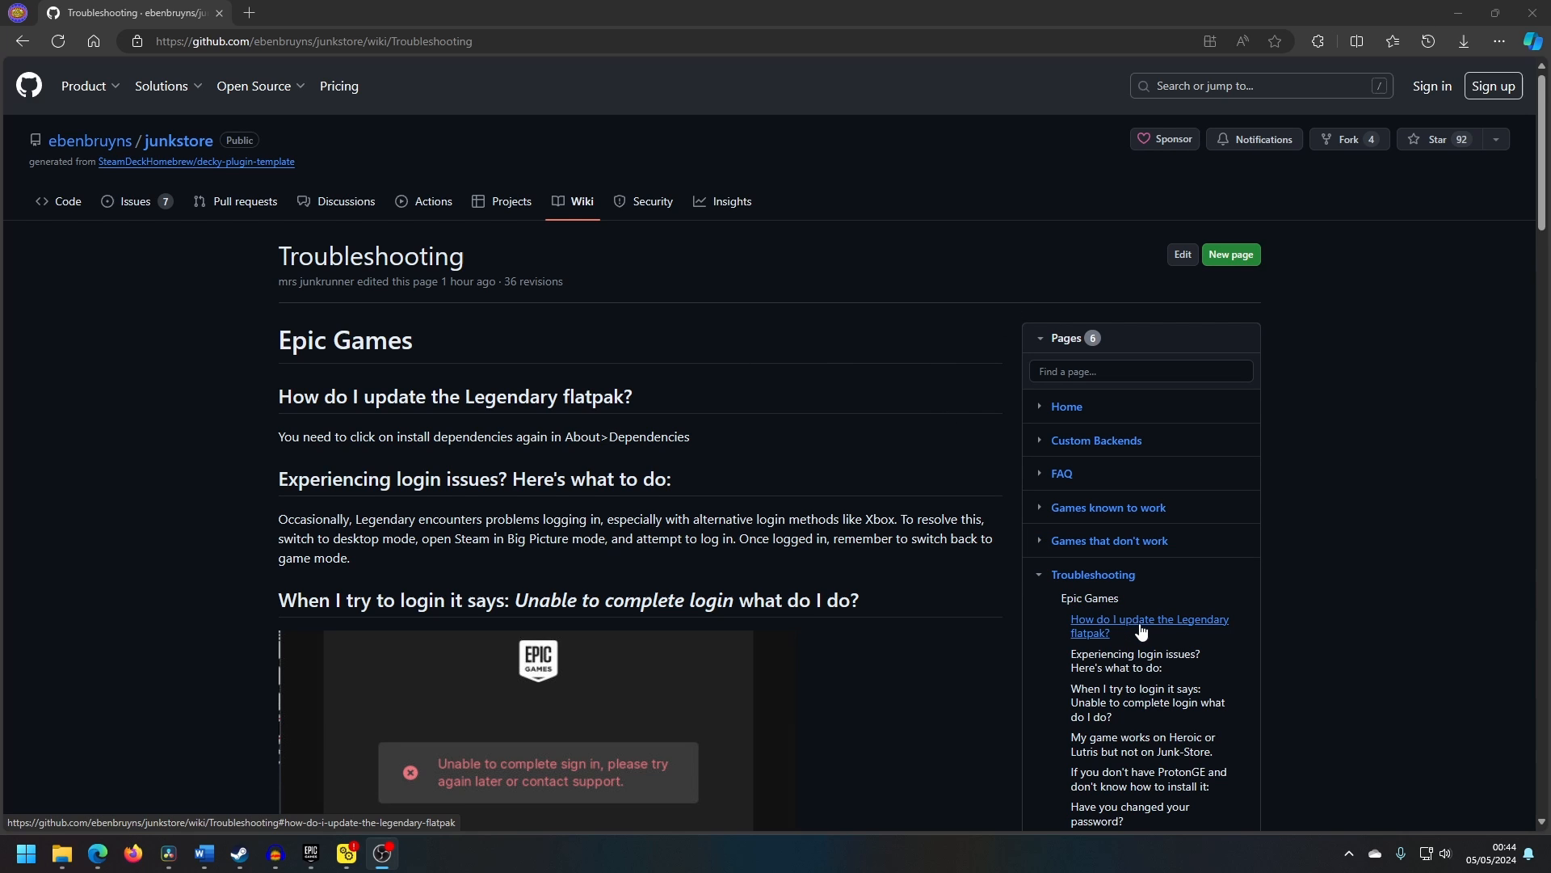
# Step: Scroll the Troubleshooting wiki to the 'Unable to complete login' fix with the flatpak Legendary auth command
pyautogui.scroll(-3)
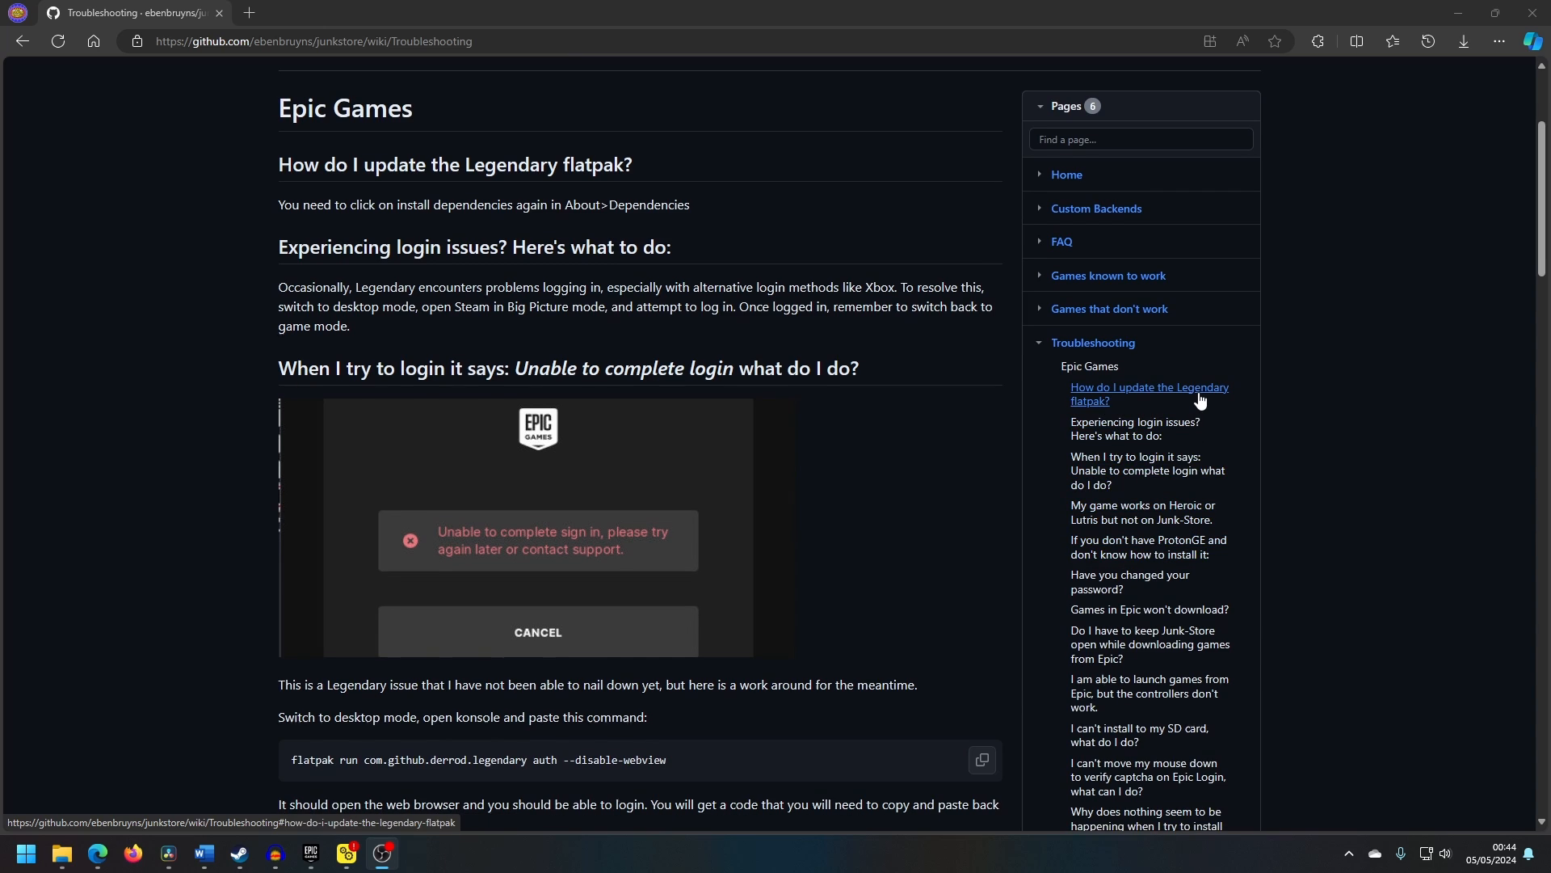
pyautogui.moveTo(1201, 487)
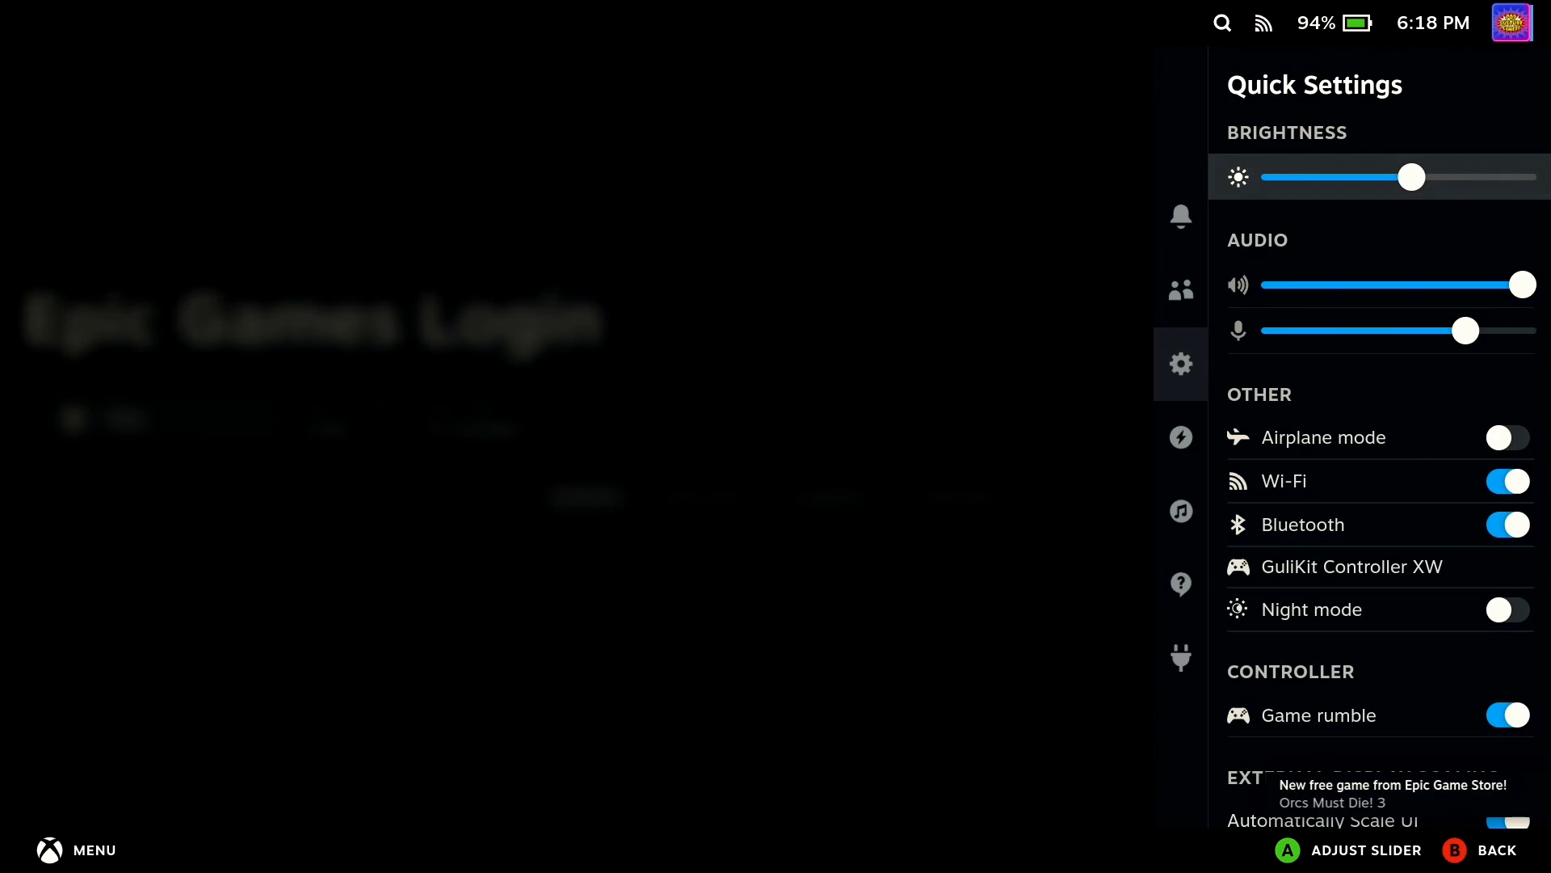
# Step: Go from the Decky plugins tab into Junk-Store's Epic games library grid
pyautogui.click(1180, 659)
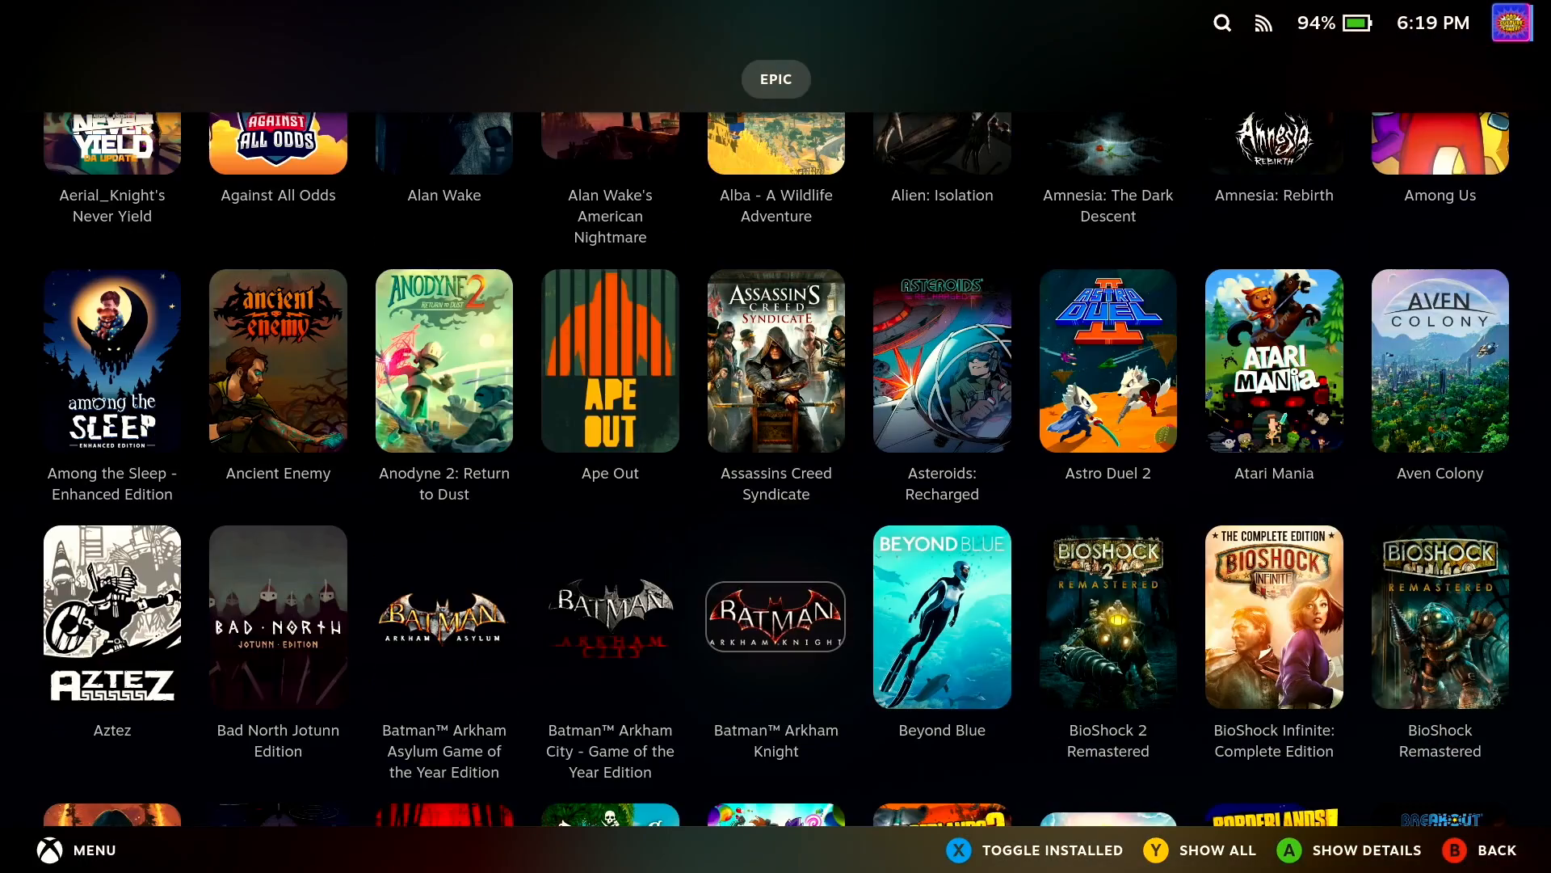
# Step: Install Hades (11.30 GB) from the Epic library and review its configuration menu without changes
pyautogui.scroll(-3)
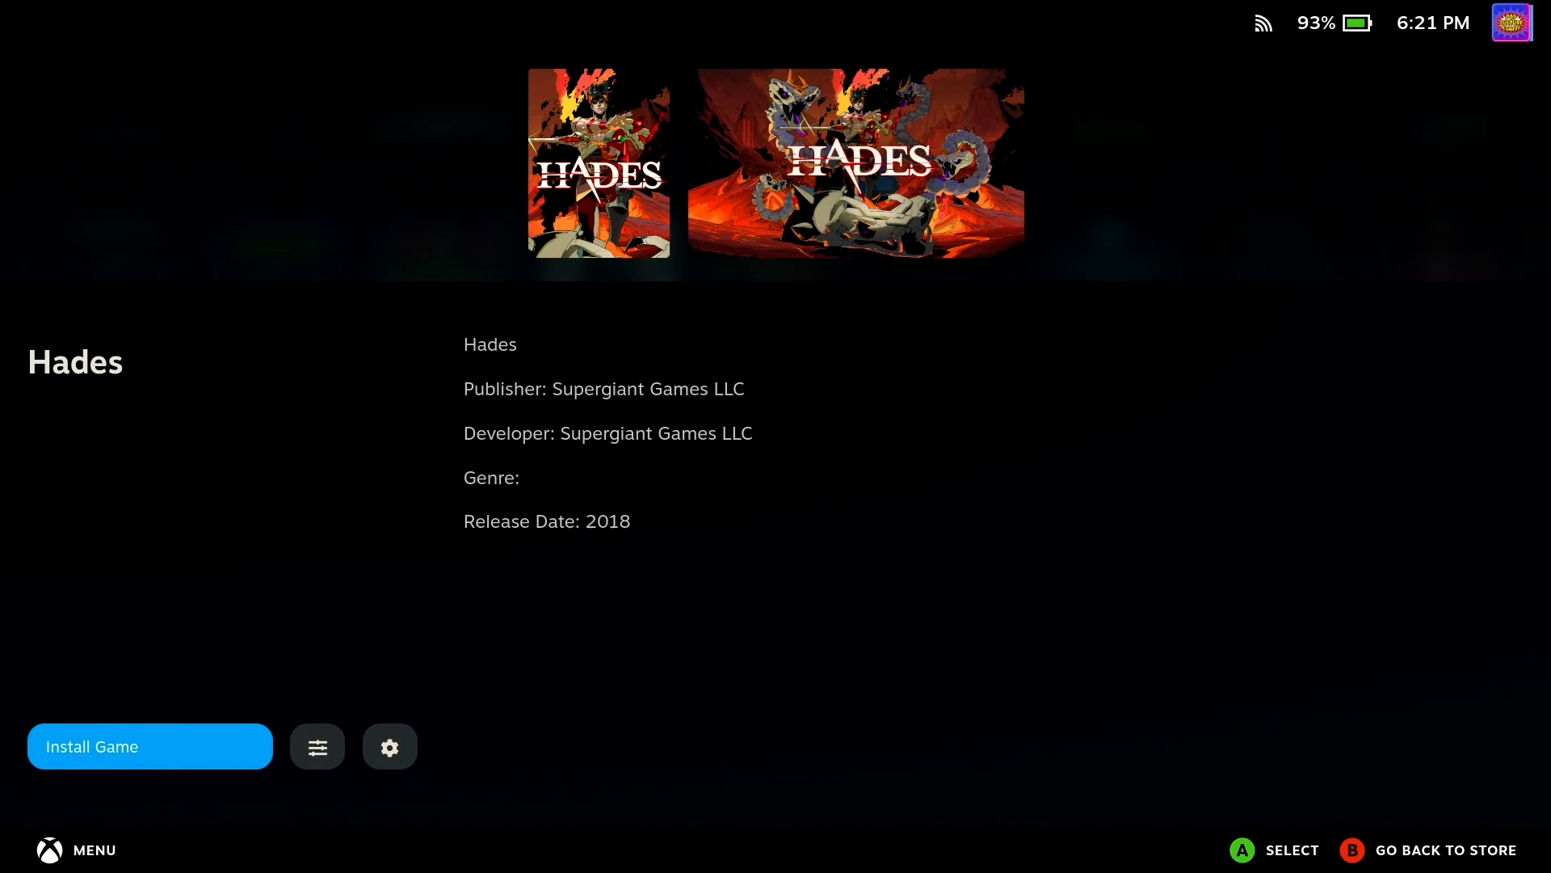
pyautogui.click(148, 746)
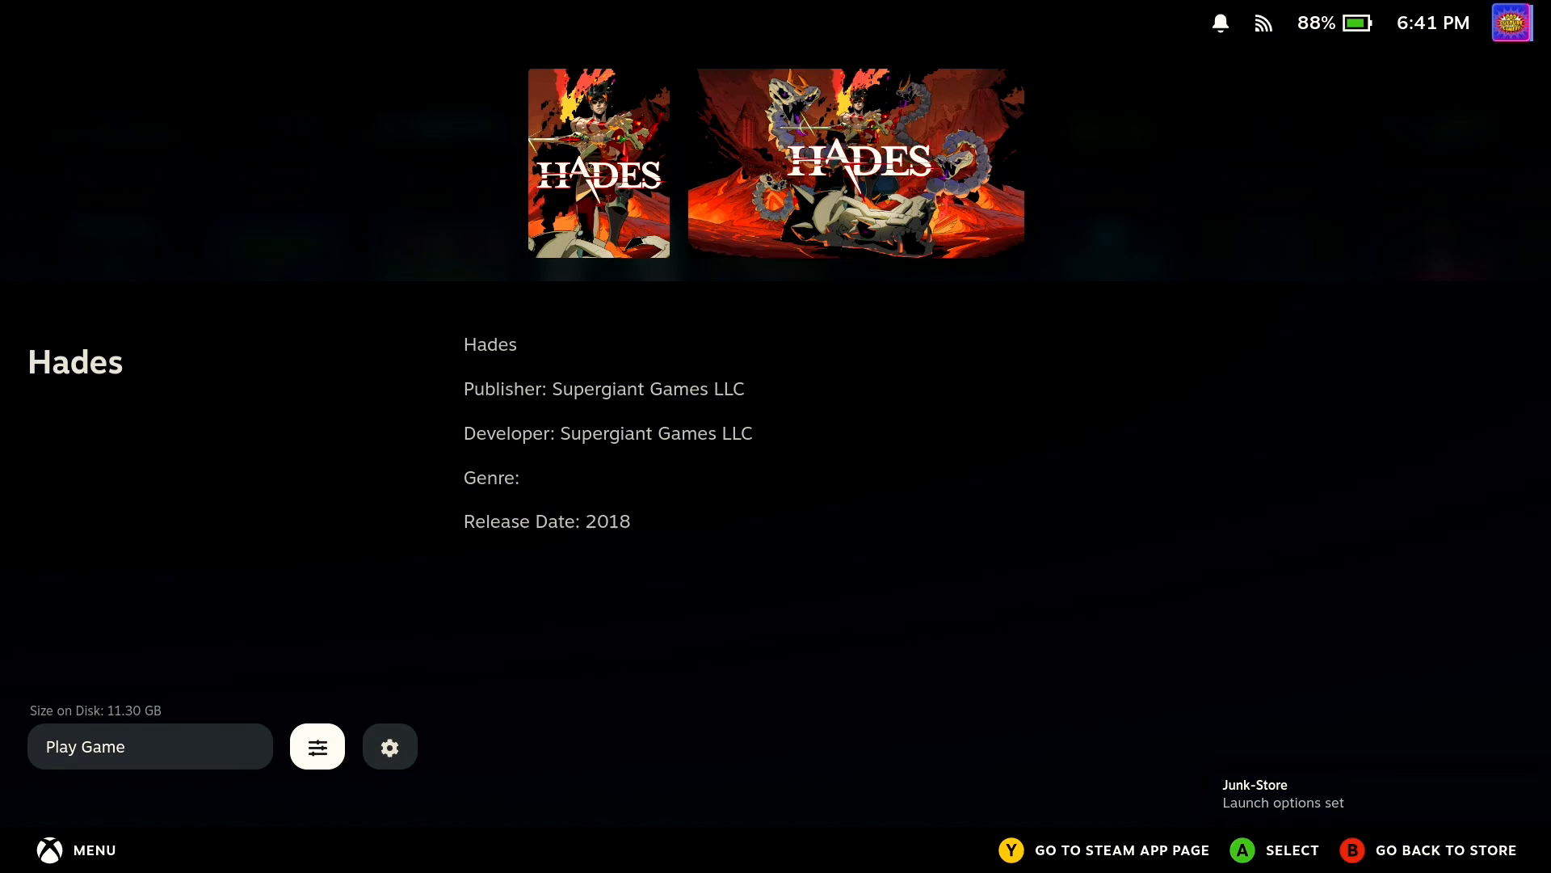
pyautogui.click(389, 747)
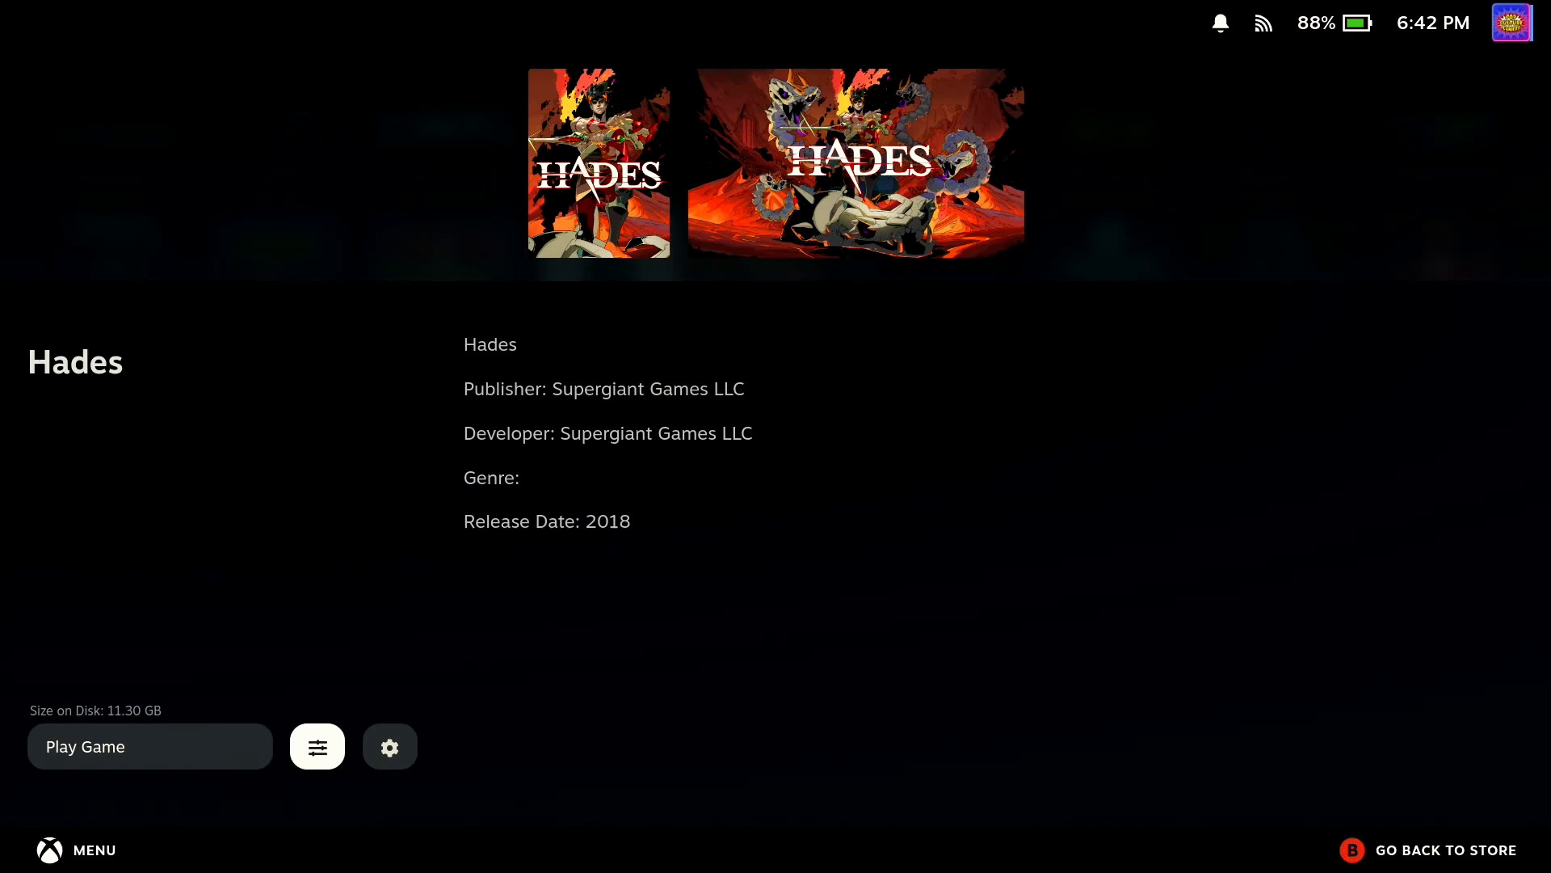
pyautogui.click(389, 746)
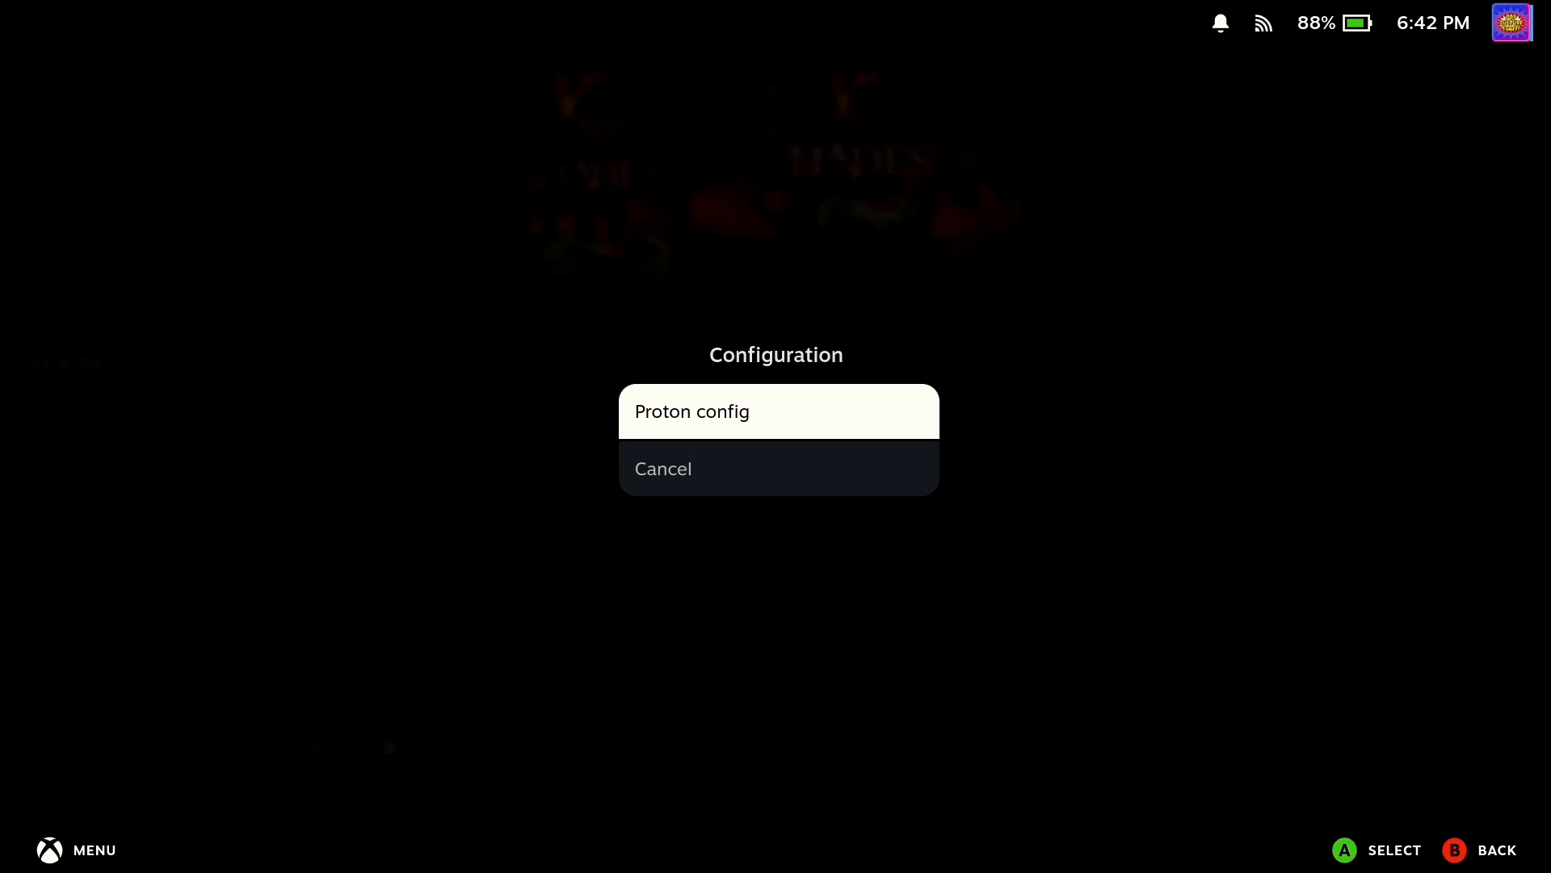
pyautogui.click(779, 412)
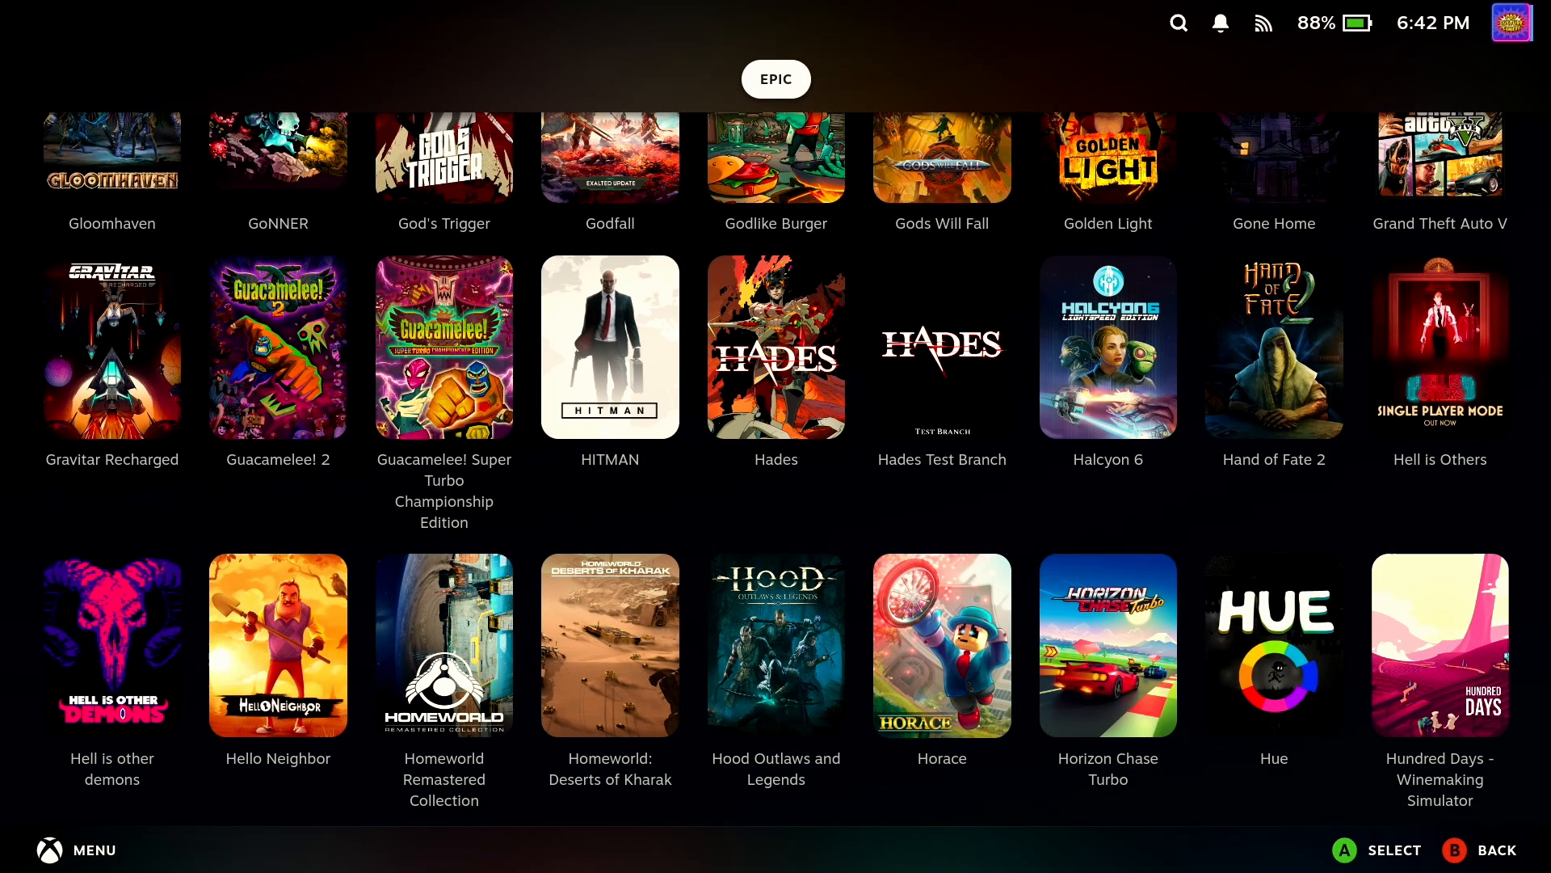
# Step: Reopen Junk-Store's Games library filtered to installed titles and enter the Hades details page
pyautogui.click(1180, 658)
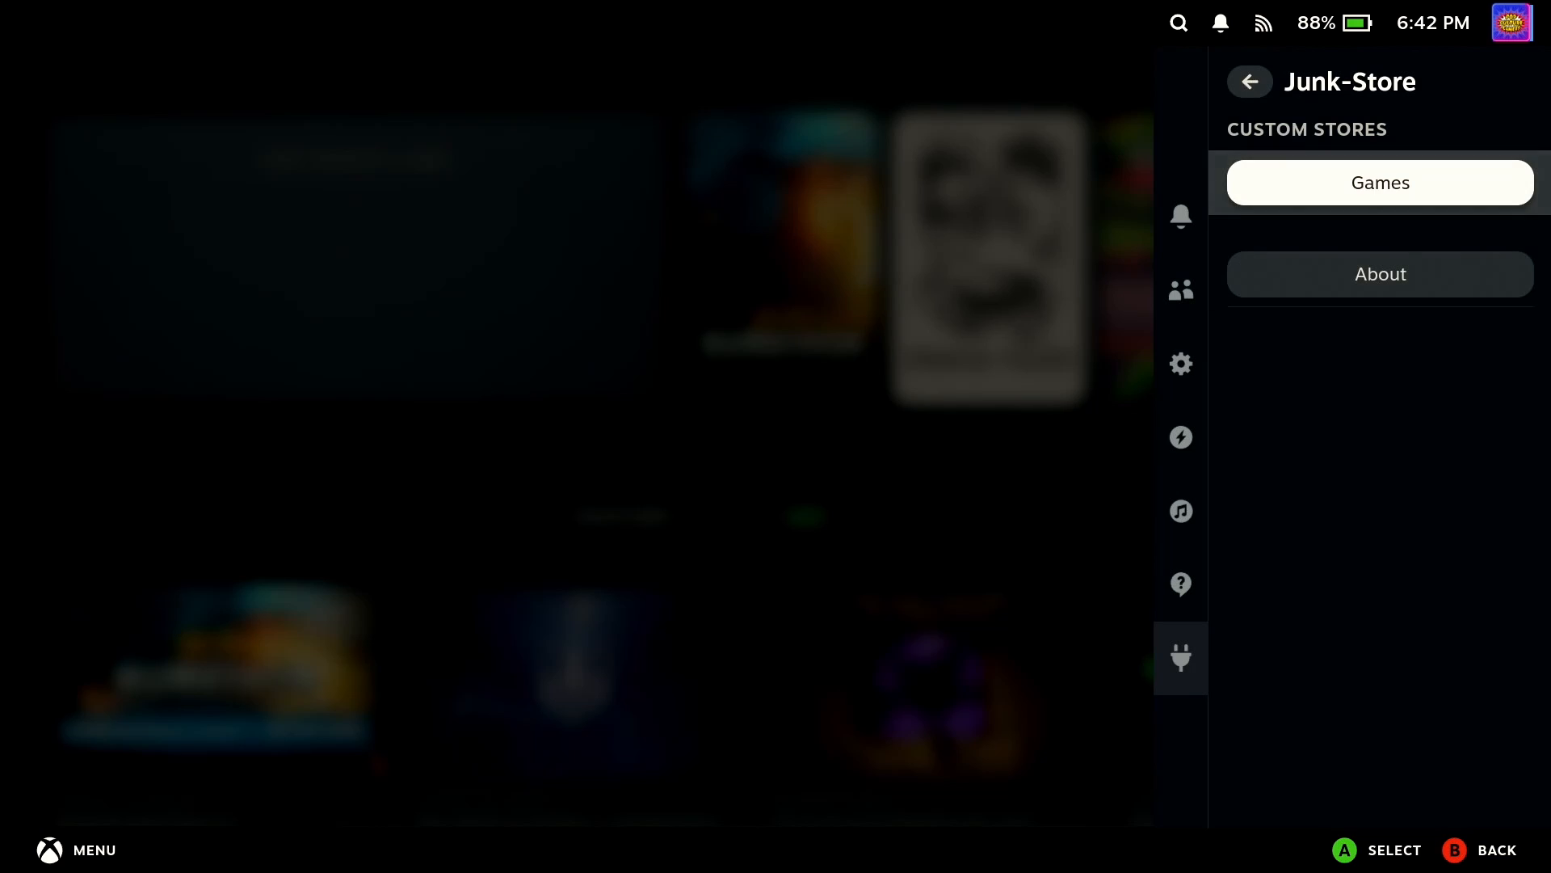
pyautogui.click(1378, 182)
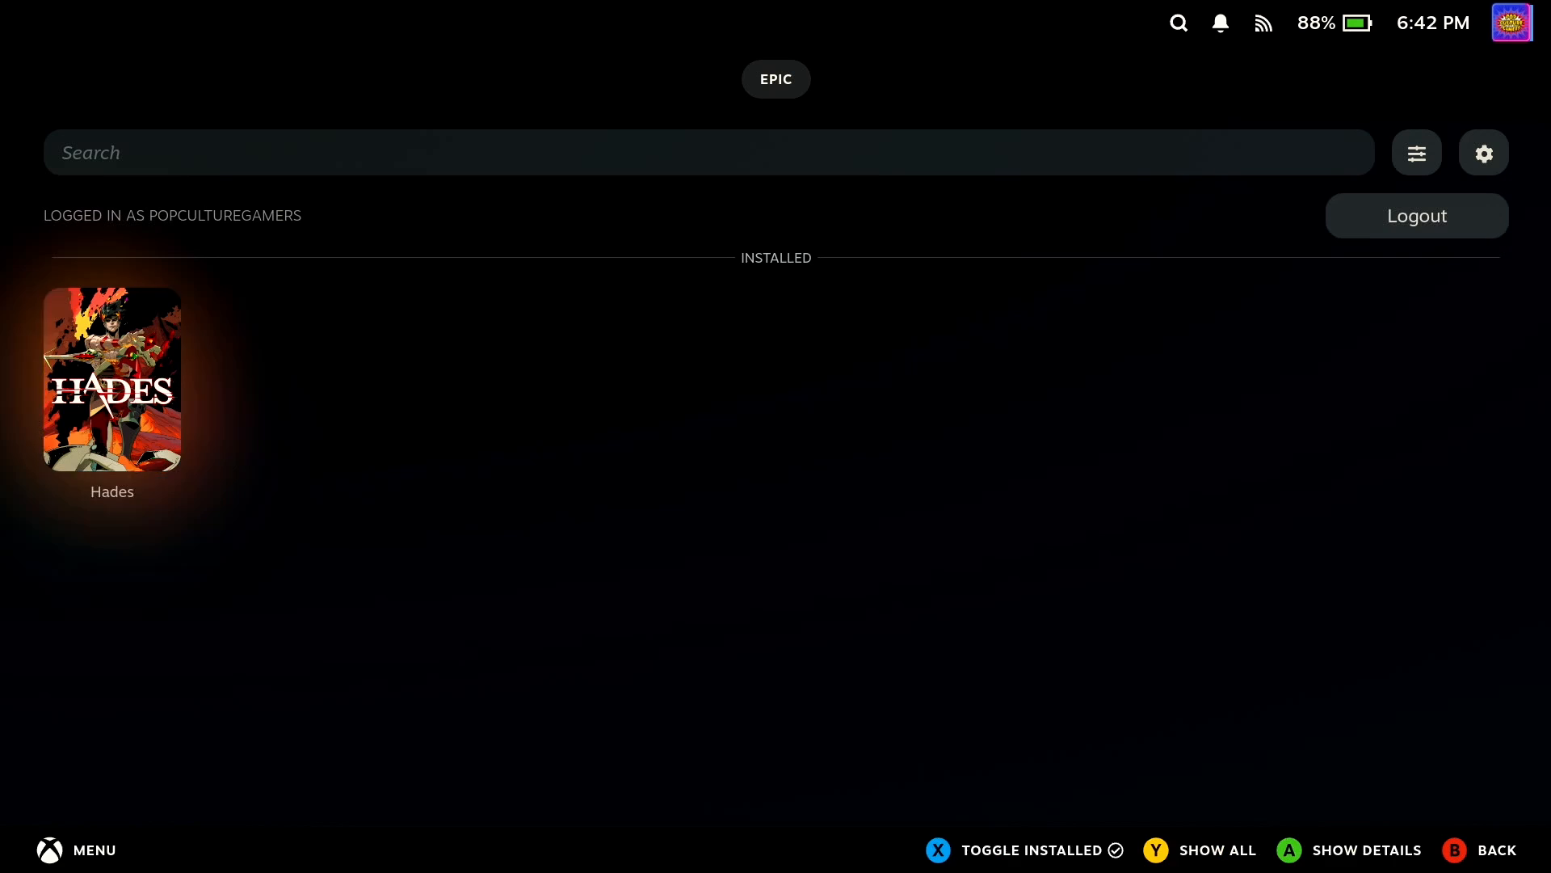
pyautogui.click(111, 378)
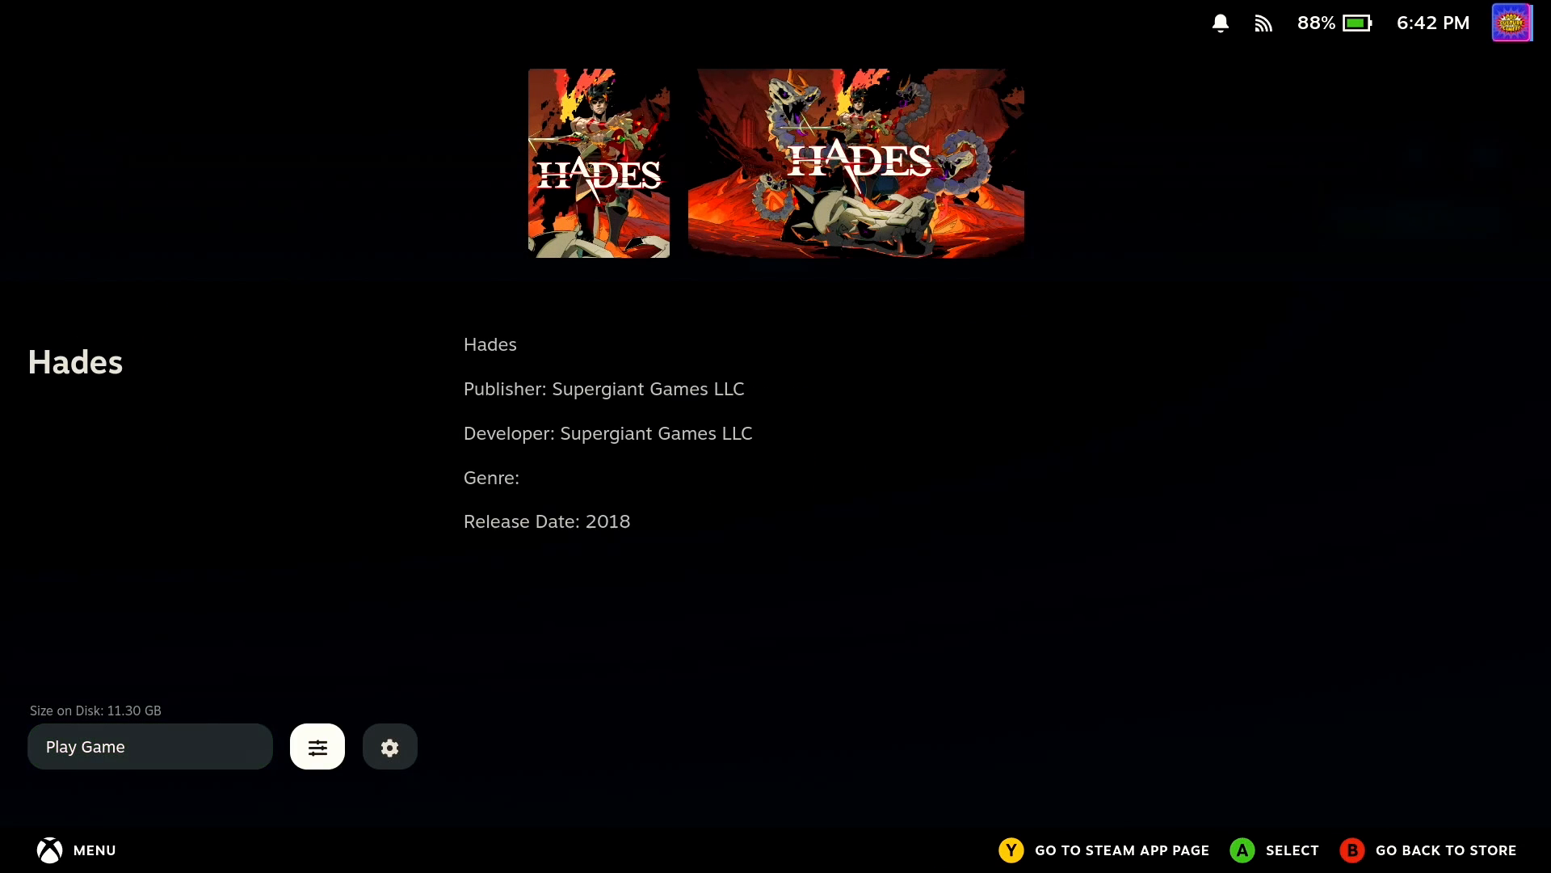
# Step: Start Hades with Play Game, reaching its Epic Online Services title prompt
pyautogui.click(390, 747)
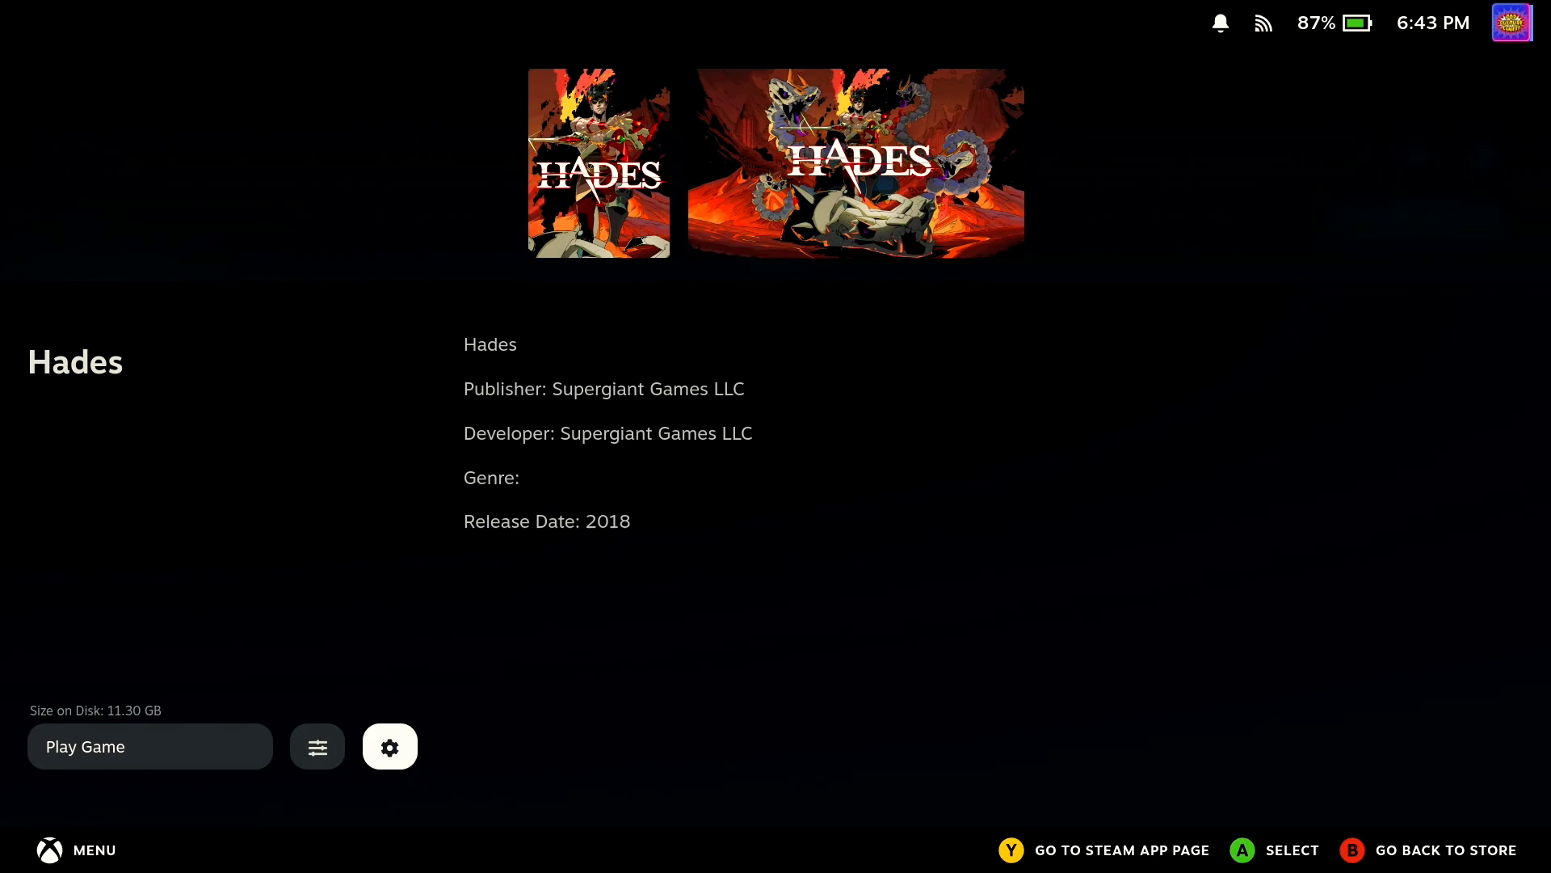
pyautogui.click(149, 747)
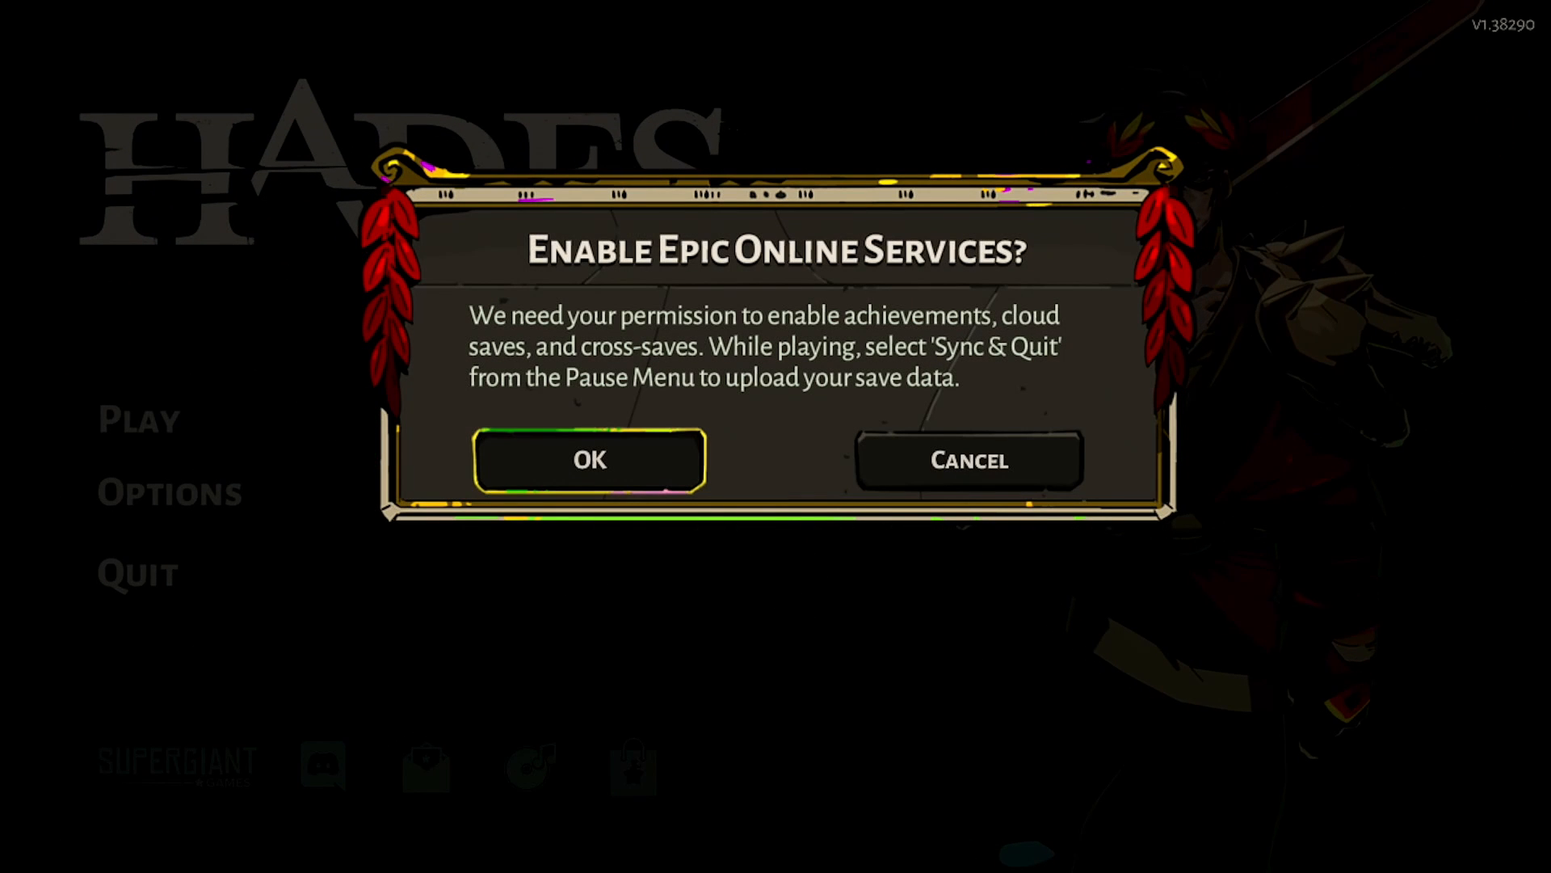
# Step: Enable Epic Online Services, confirm the Connected account, and load the first save slot
pyautogui.click(590, 458)
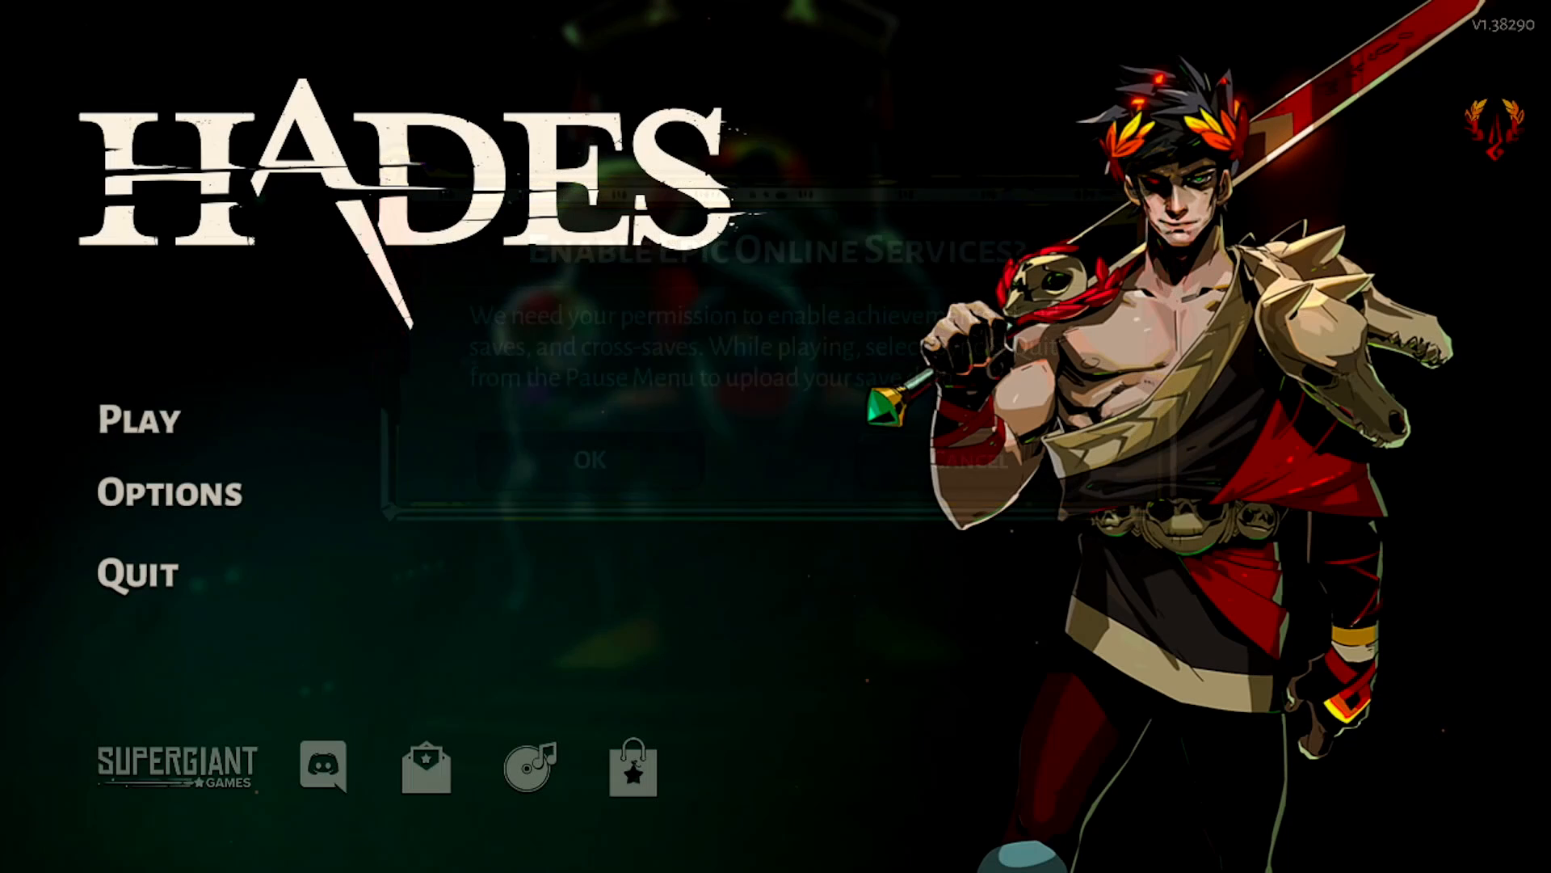
pyautogui.click(589, 459)
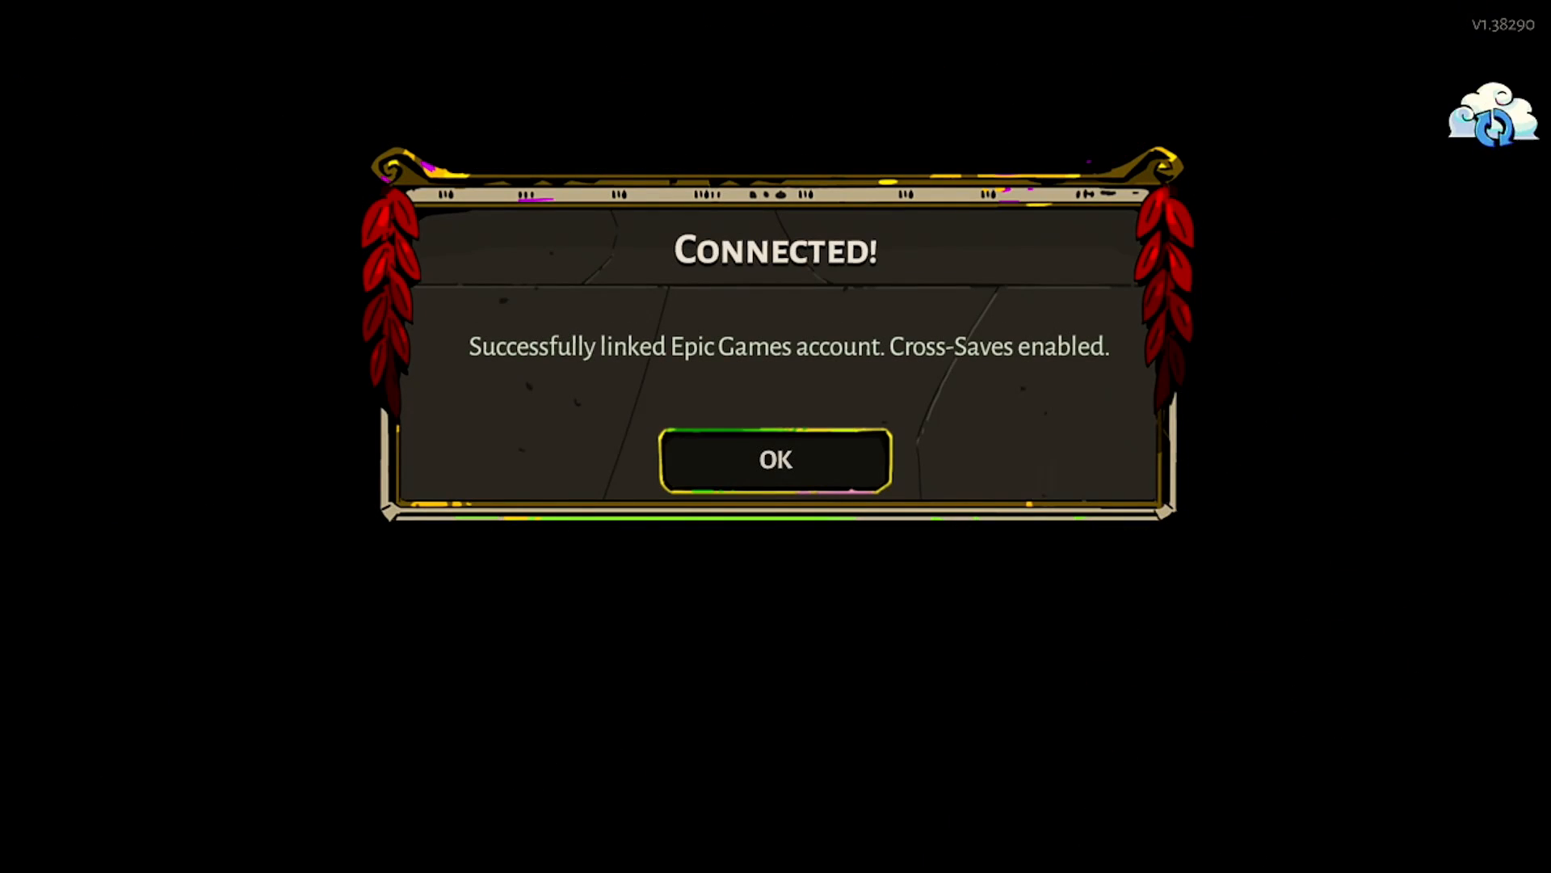
pyautogui.click(774, 461)
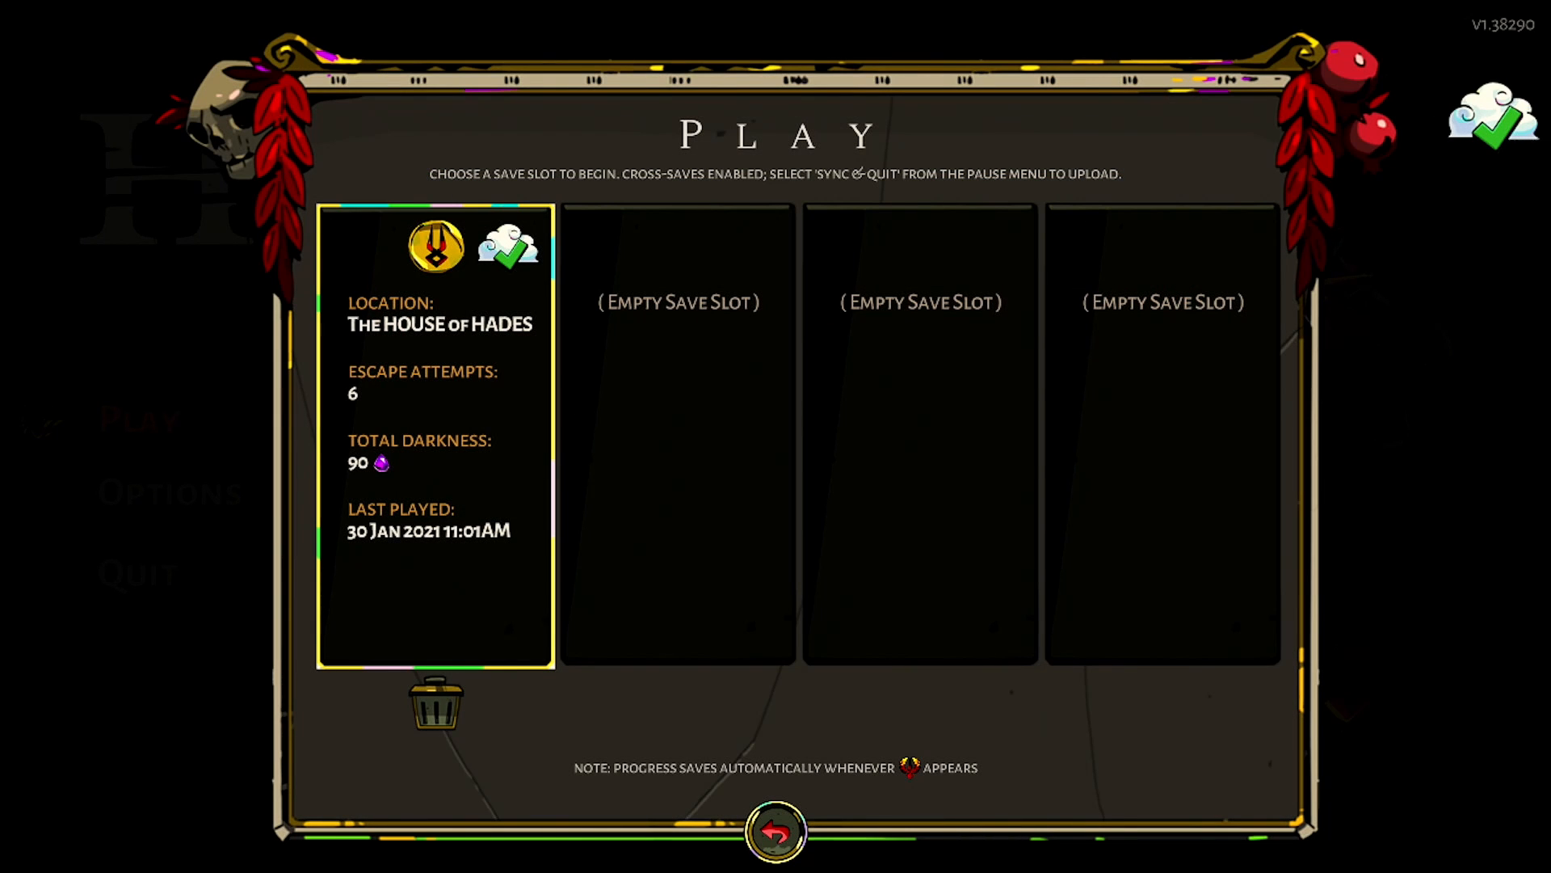
pyautogui.click(435, 435)
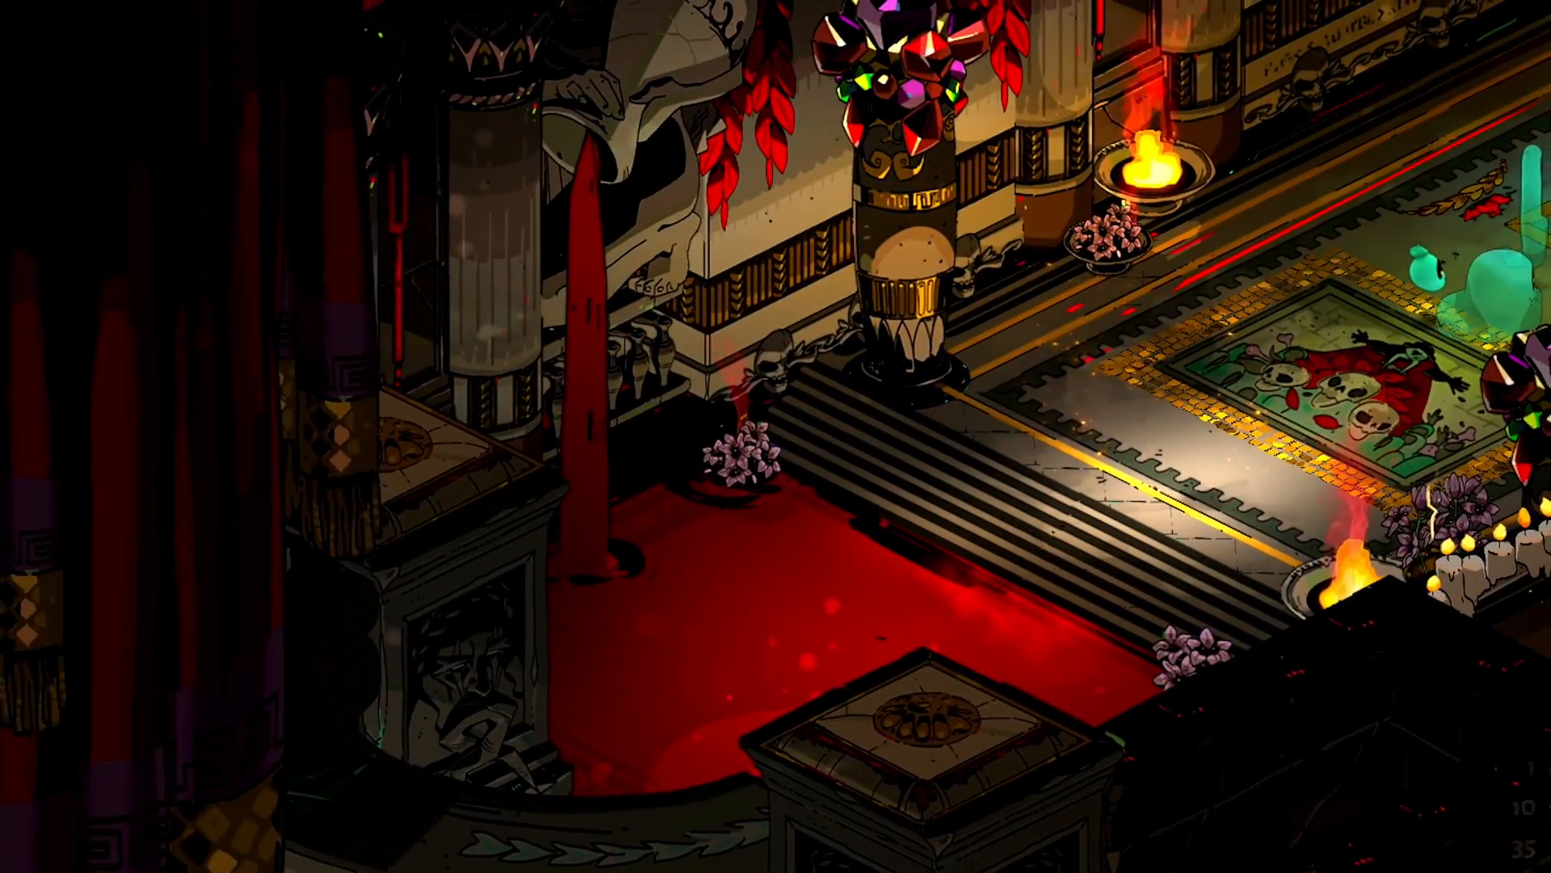